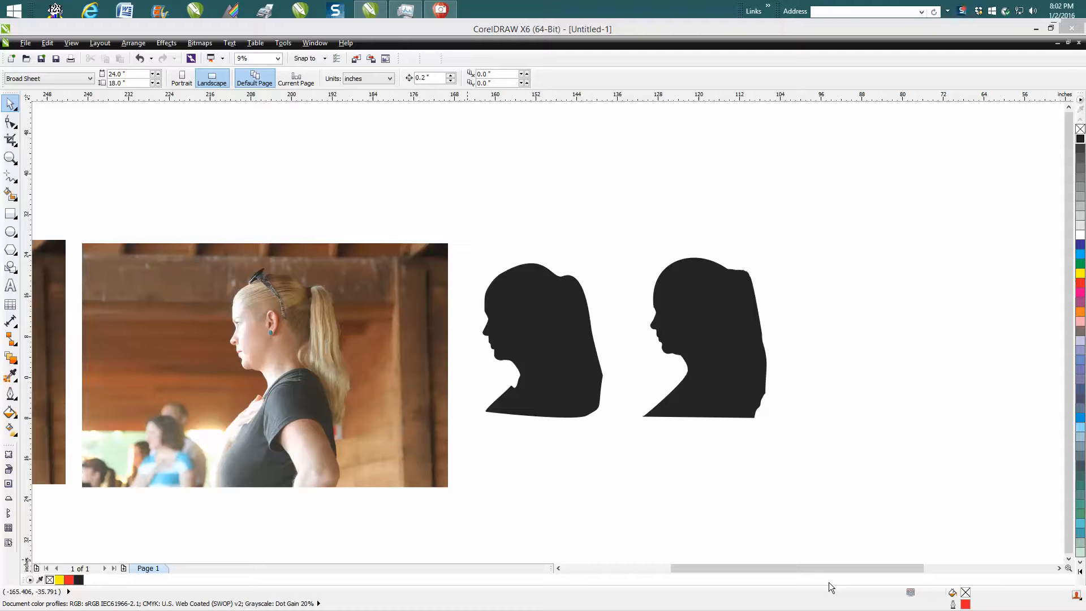
pyautogui.moveTo(554, 382)
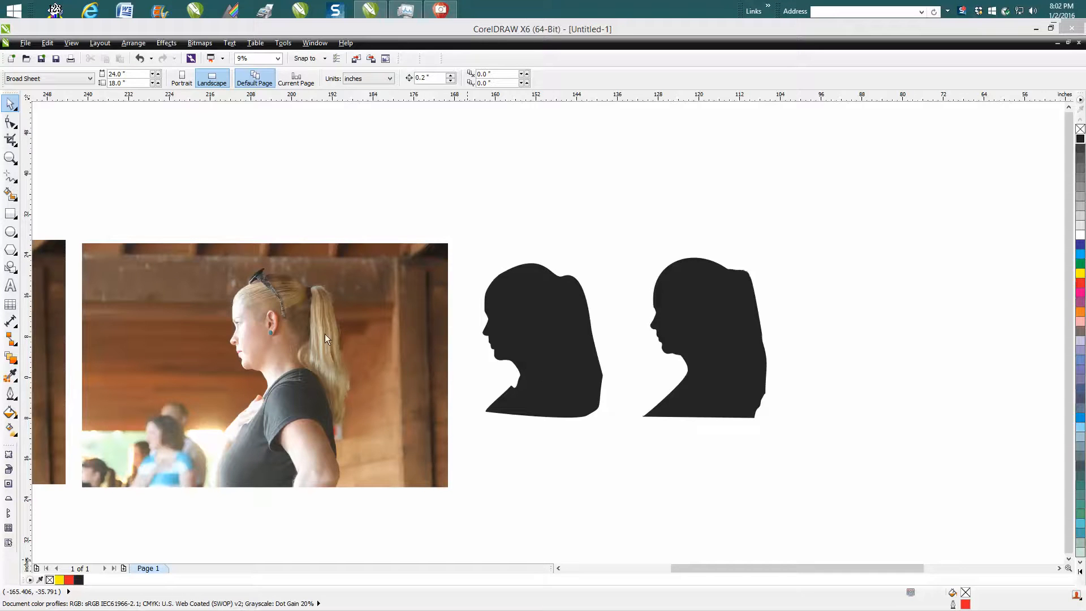
pyautogui.moveTo(428, 412)
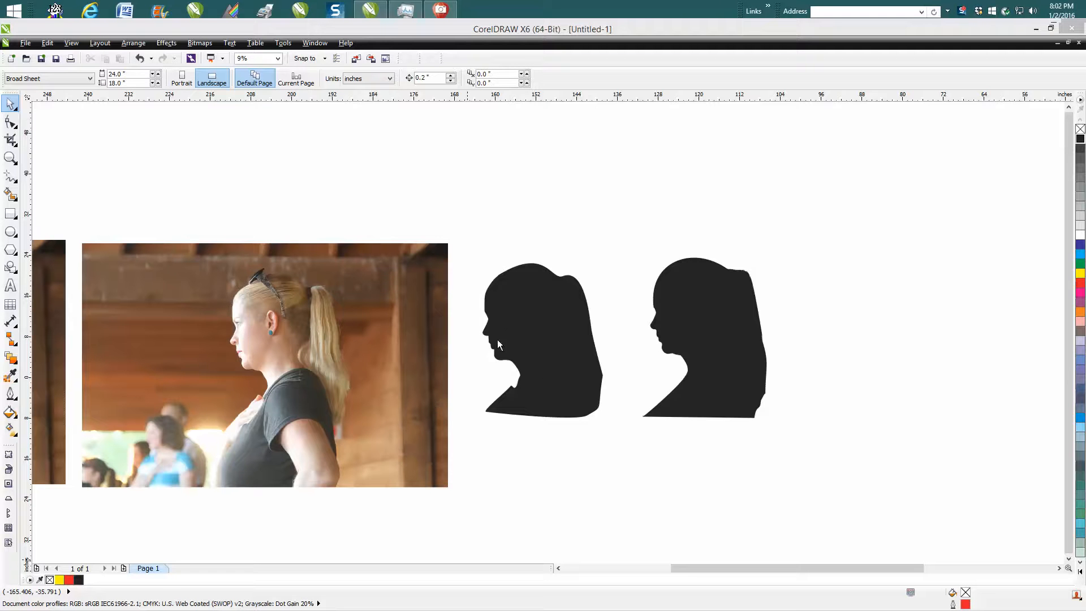
pyautogui.moveTo(347, 340)
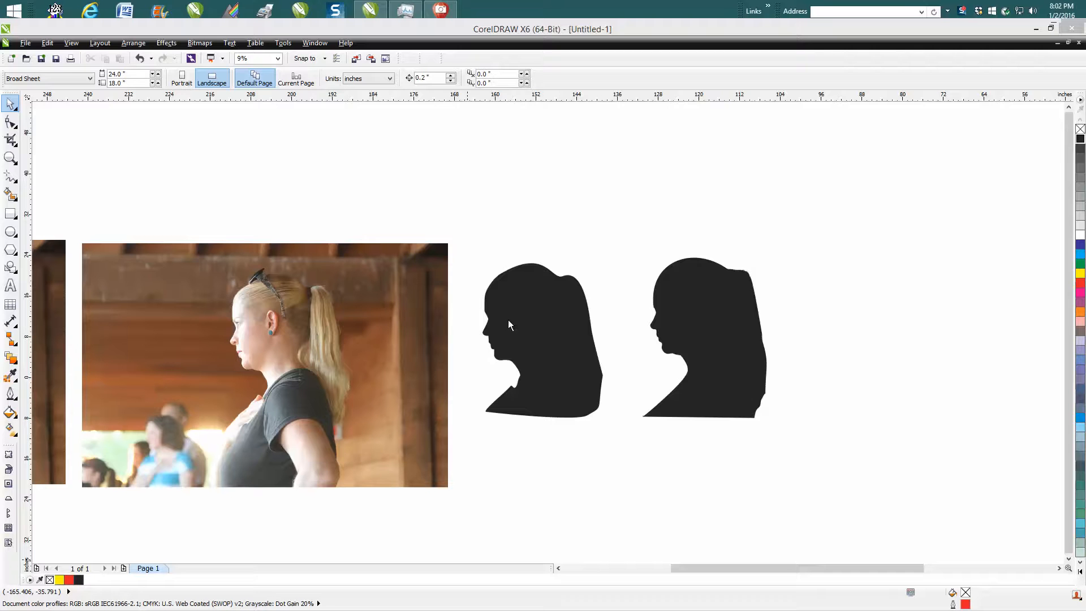
pyautogui.moveTo(524, 320)
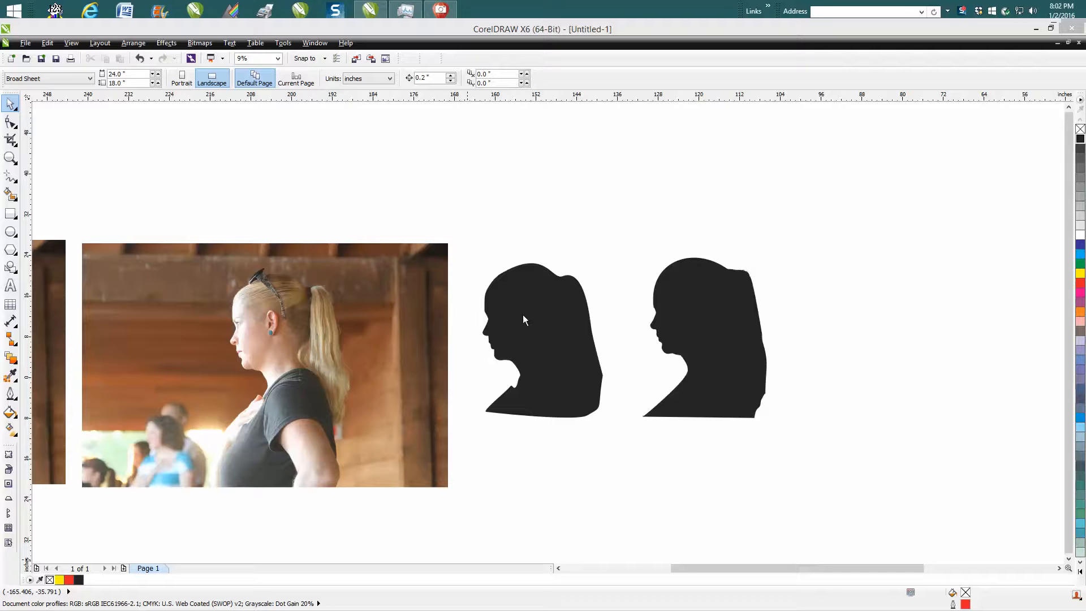
pyautogui.moveTo(478, 322)
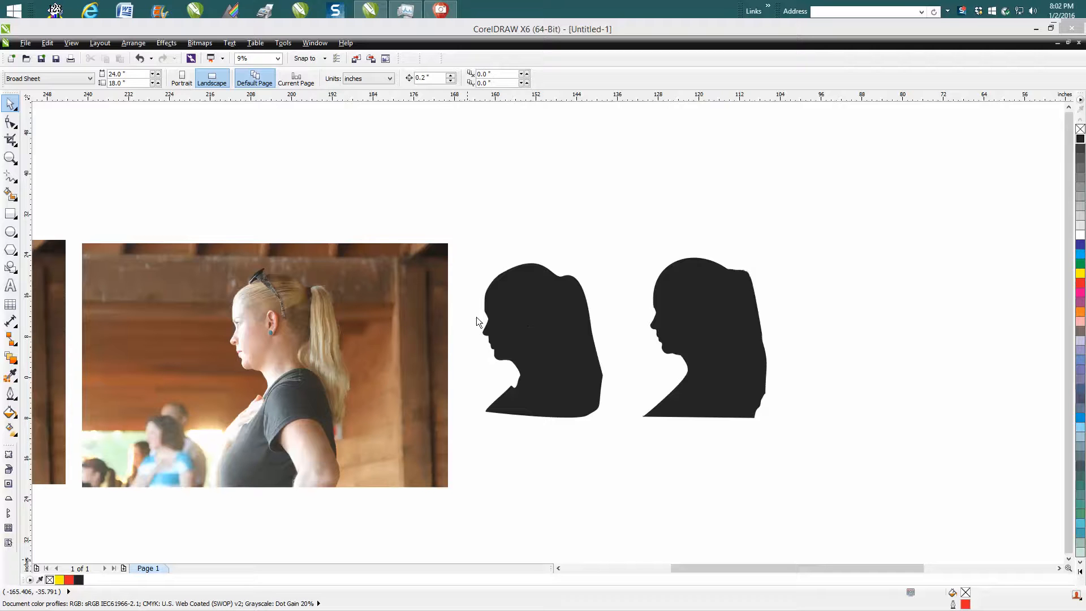
pyautogui.moveTo(294, 329)
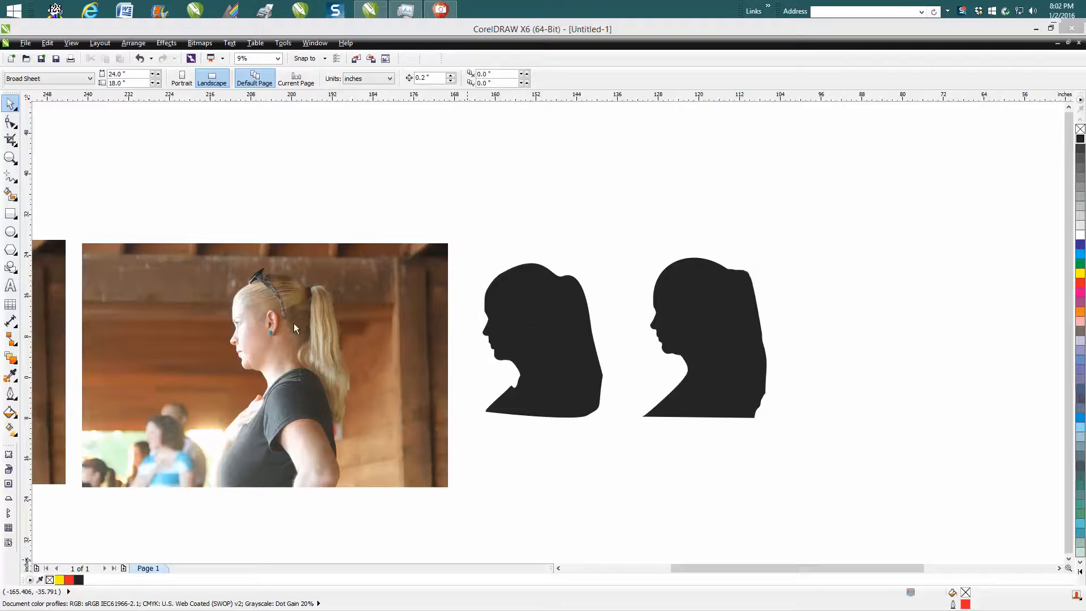
pyautogui.moveTo(275, 342)
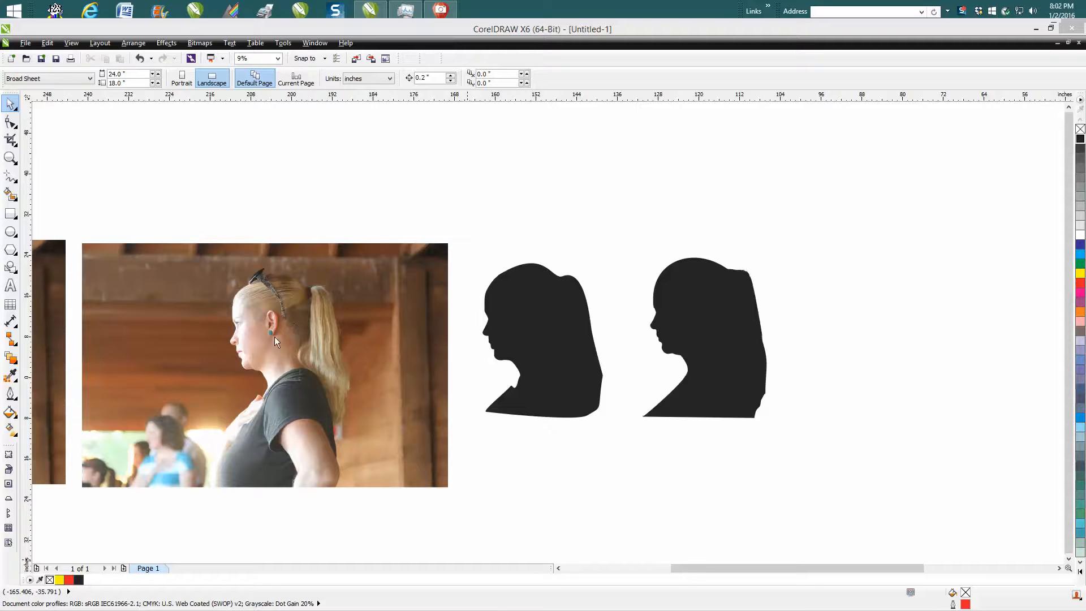
pyautogui.moveTo(279, 317)
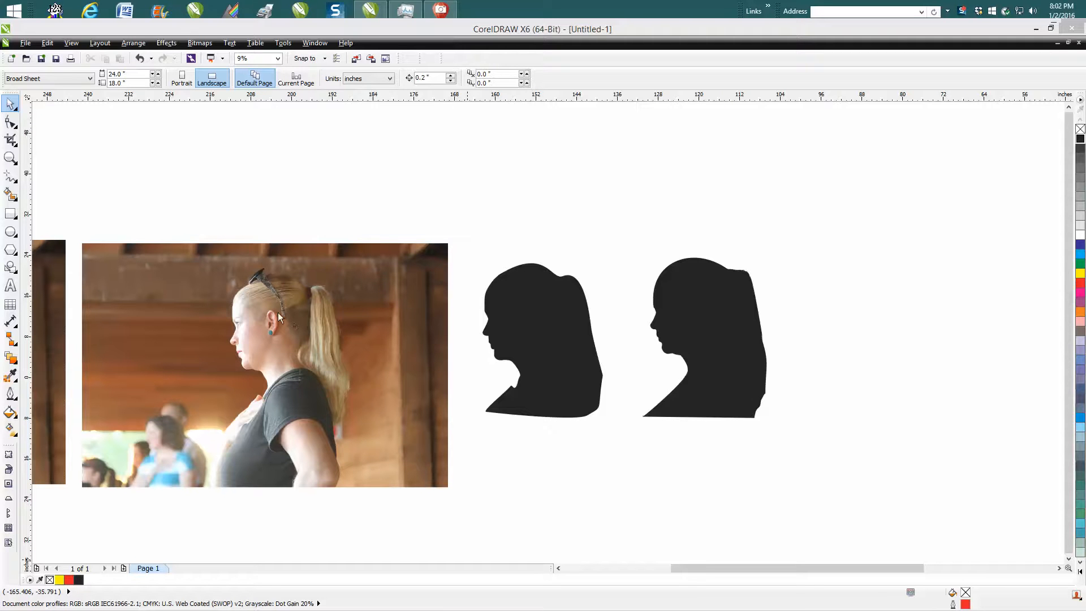
pyautogui.moveTo(298, 349)
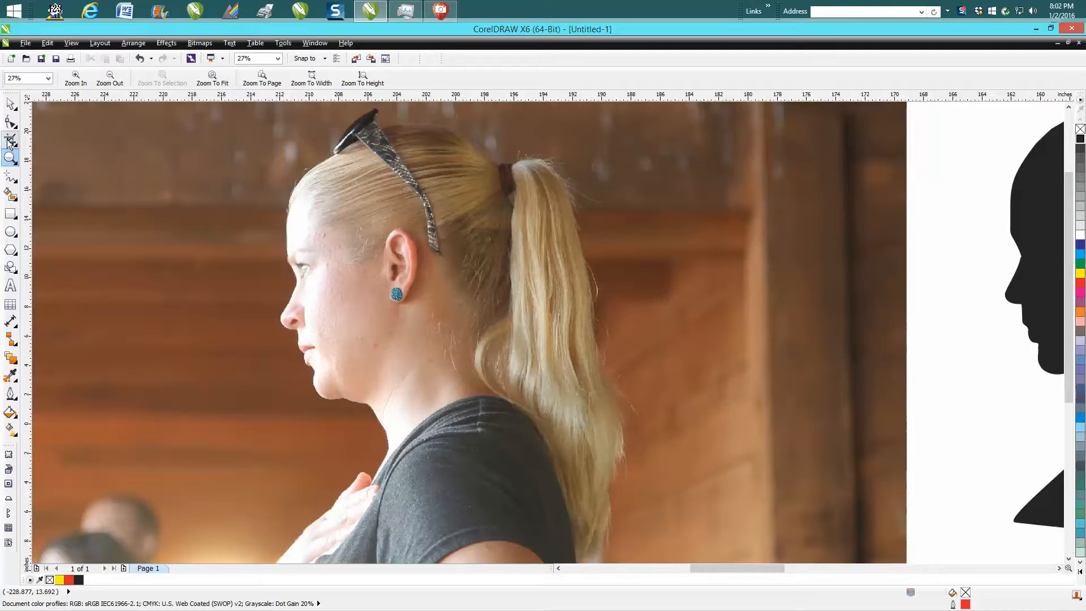
# - Trace the woman's face profile, hair, ponytail and shoulders with the Freehand tool
pyautogui.click(10, 141)
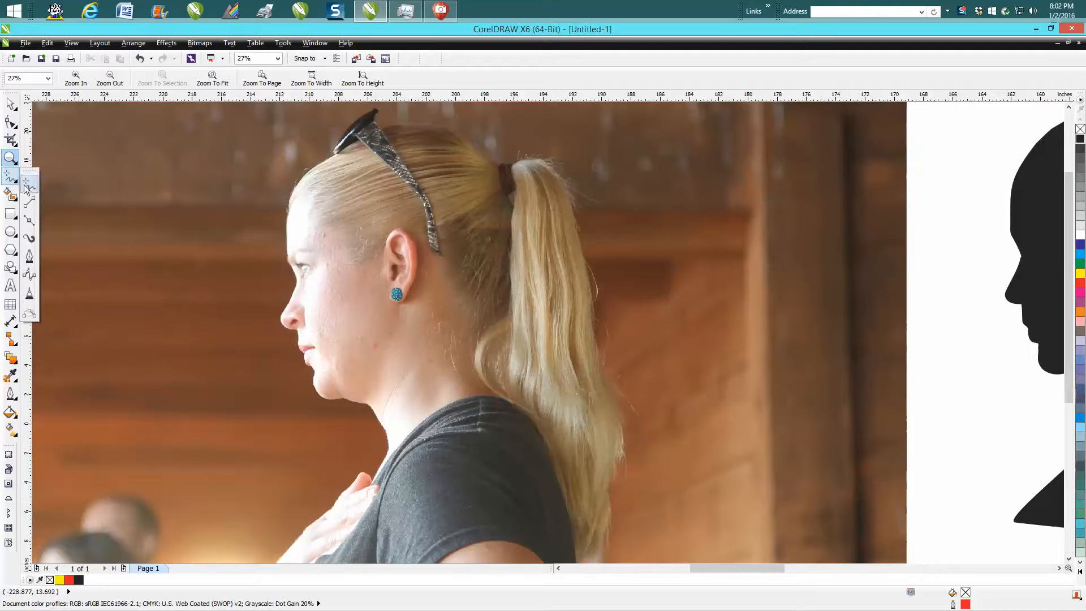
pyautogui.click(10, 177)
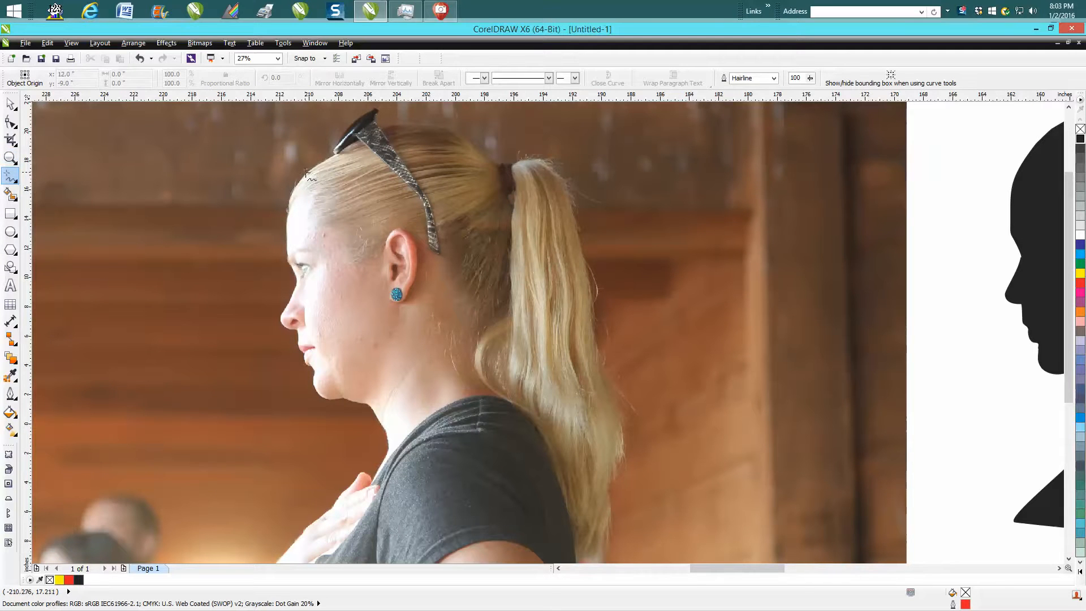
pyautogui.moveTo(308, 173); pyautogui.dragTo(298, 269)
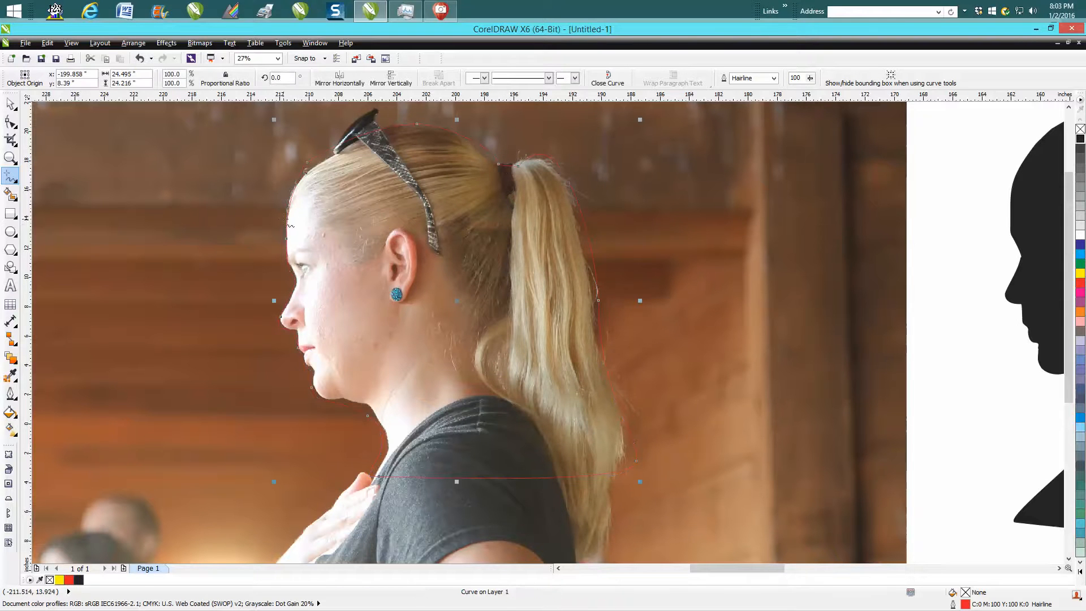
# - Refine the traced curve with the Shape tool, adding nodes along the nose and lips
pyautogui.click(11, 122)
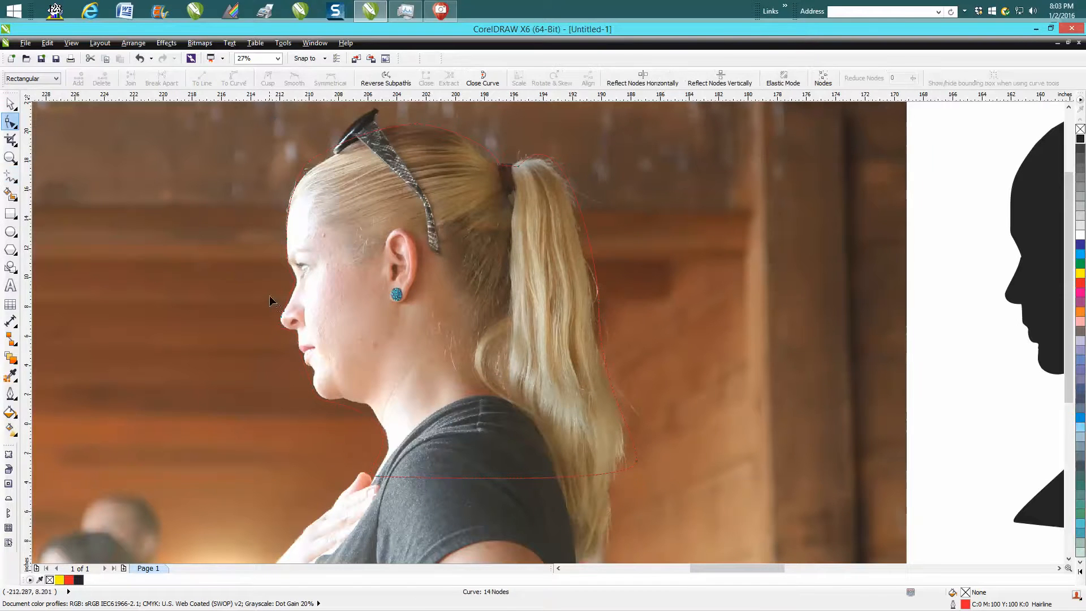
pyautogui.click(12, 160)
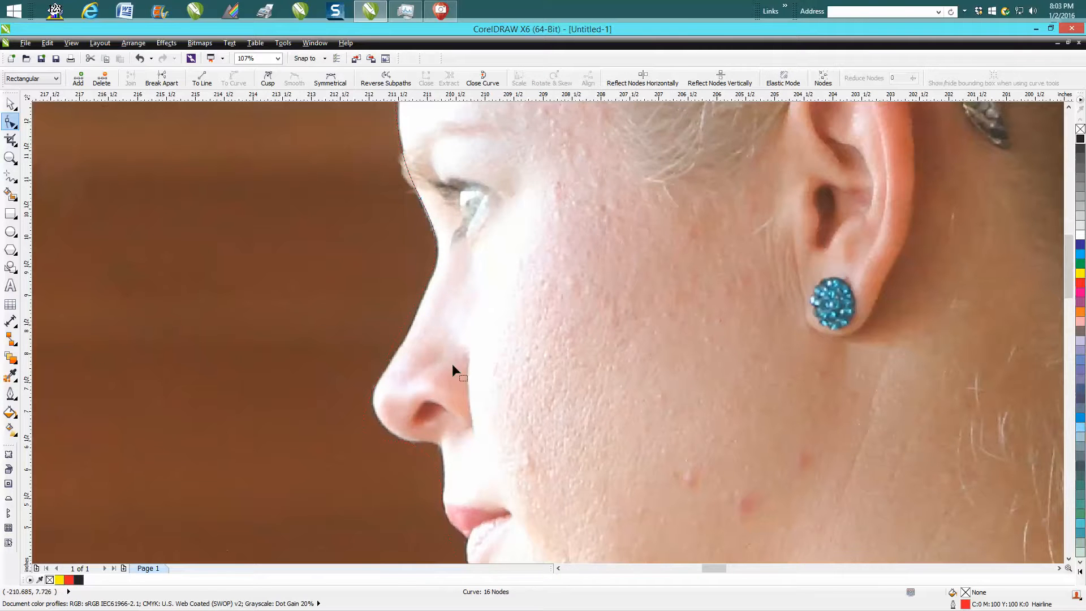
pyautogui.click(245, 57)
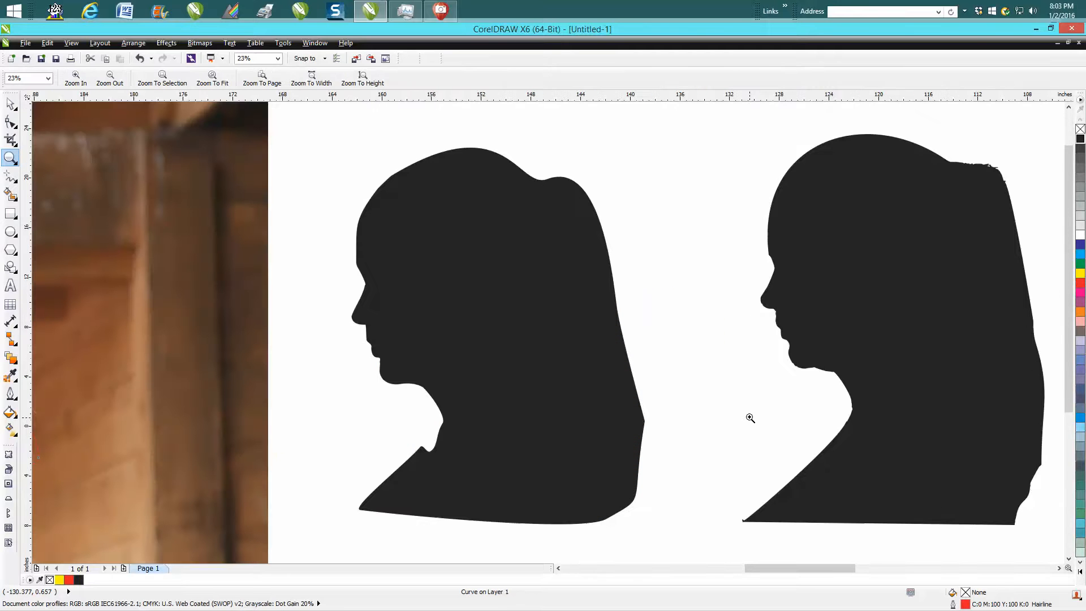
pyautogui.moveTo(829, 338)
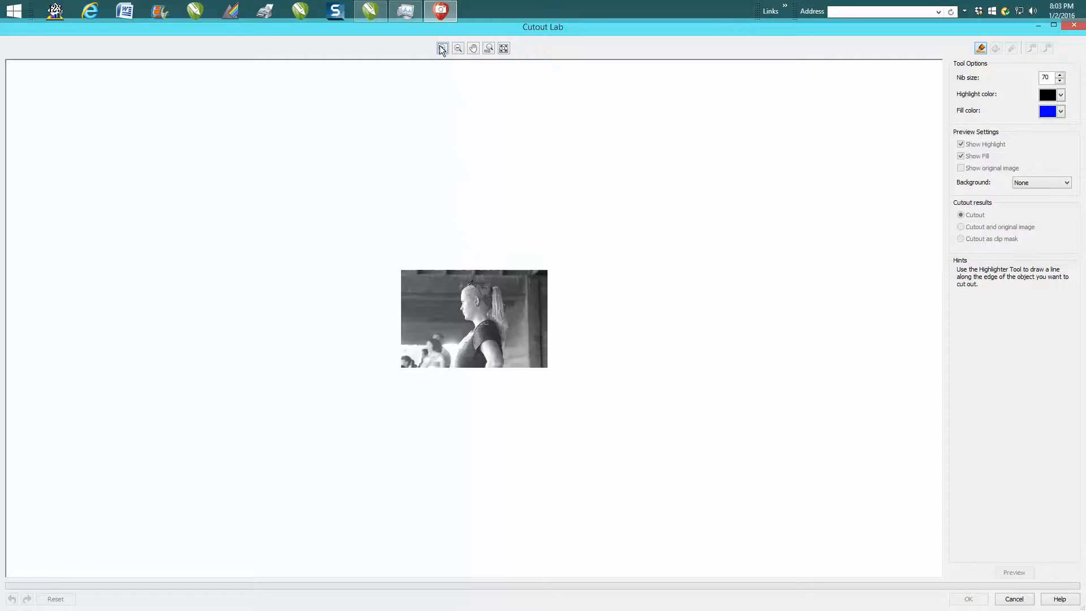
# - Check the highlight colour and fit the photo to the Cutout Lab preview
pyautogui.click(443, 48)
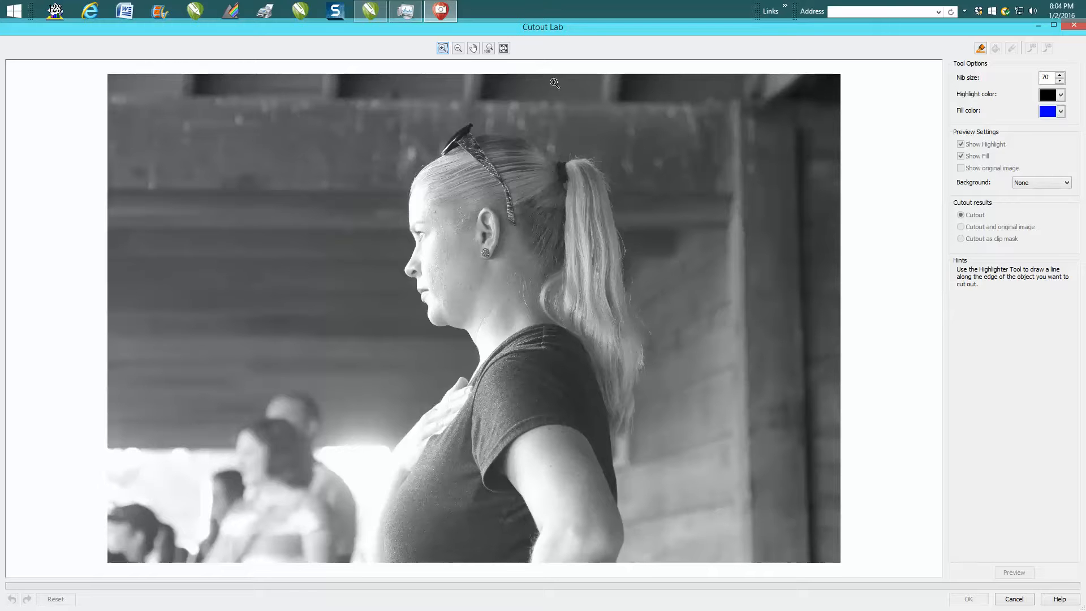
pyautogui.moveTo(1043, 29)
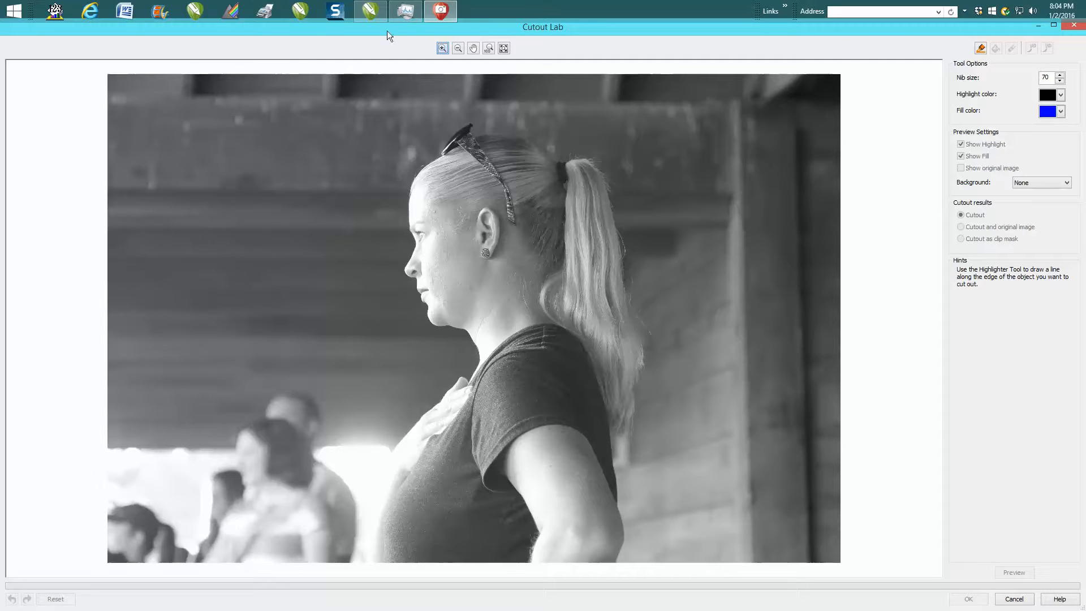
pyautogui.moveTo(94, 46)
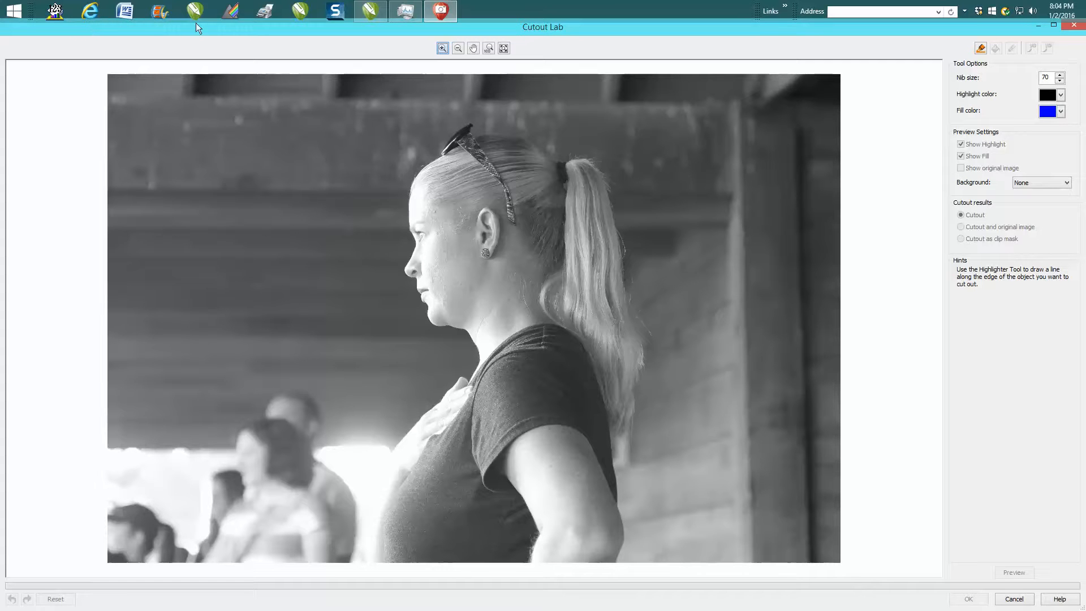
pyautogui.moveTo(420, 42)
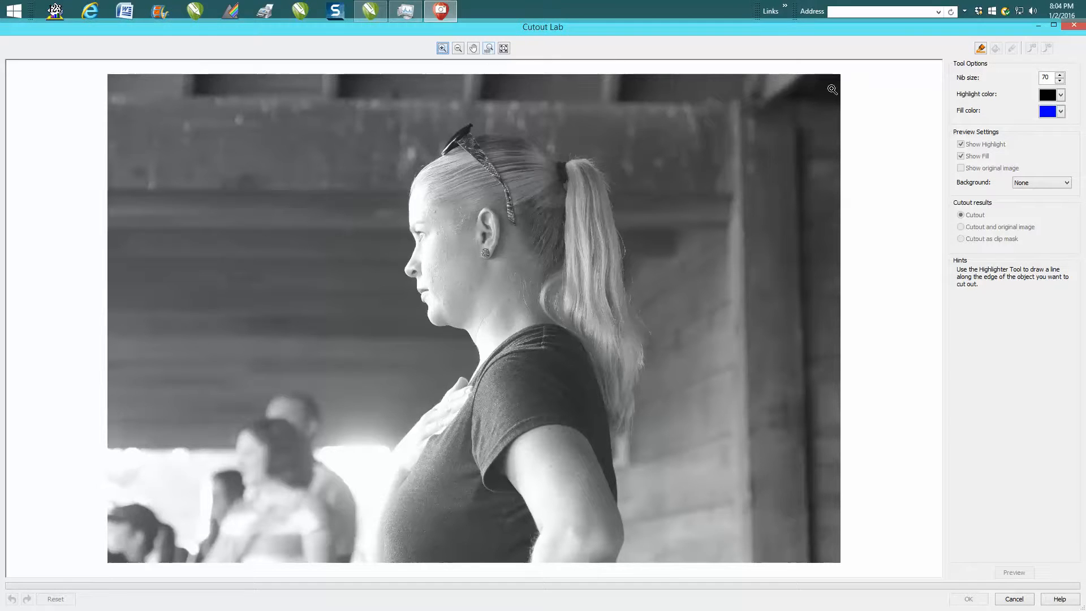
pyautogui.moveTo(1052, 78)
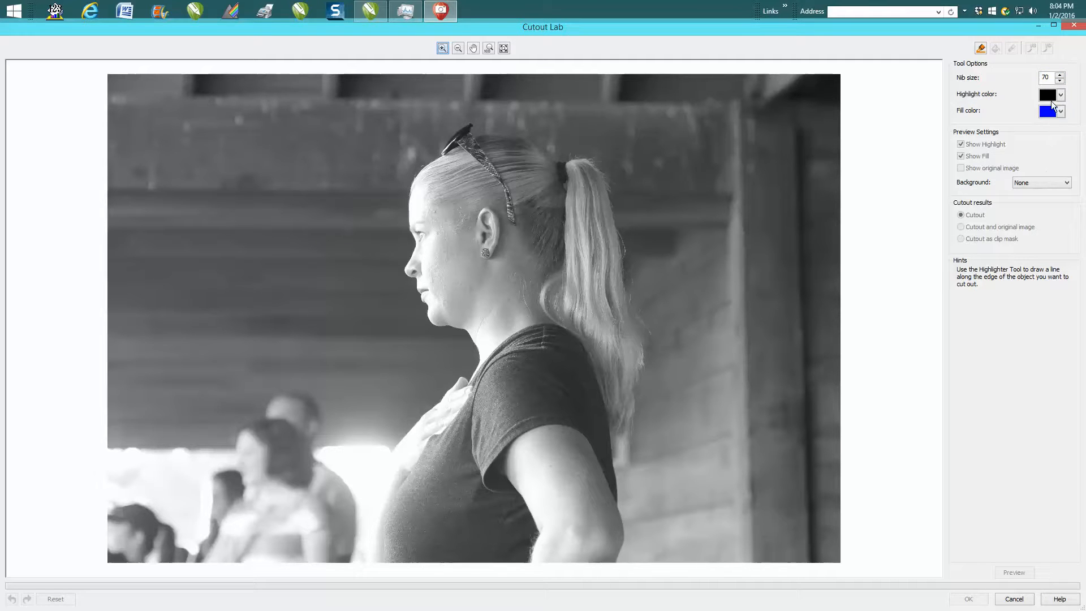
pyautogui.click(1061, 109)
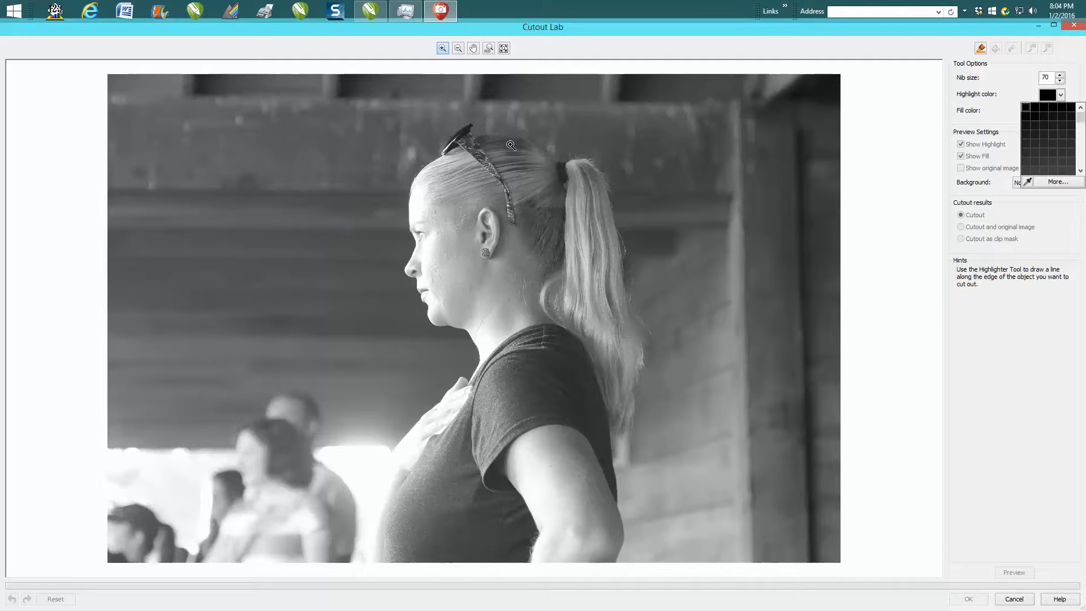
pyautogui.click(1047, 96)
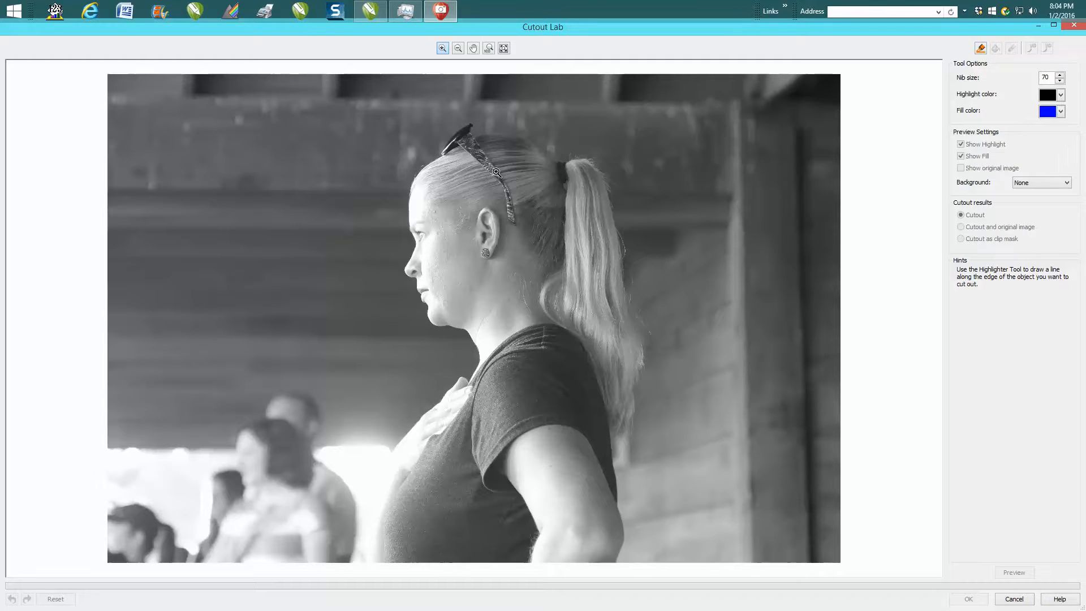
pyautogui.click(457, 48)
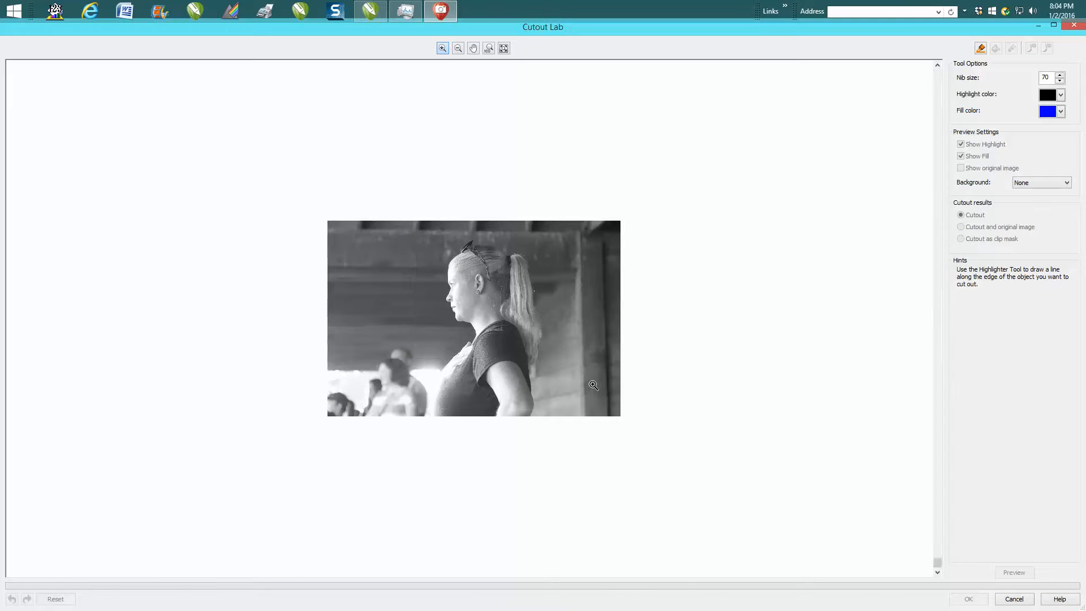
pyautogui.click(503, 48)
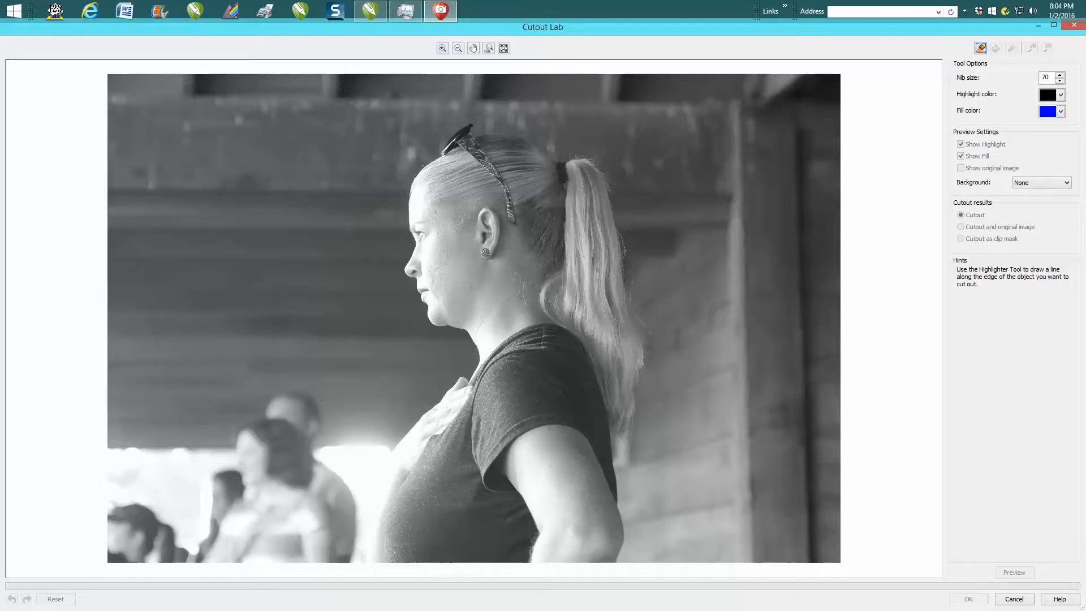
pyautogui.moveTo(886, 98)
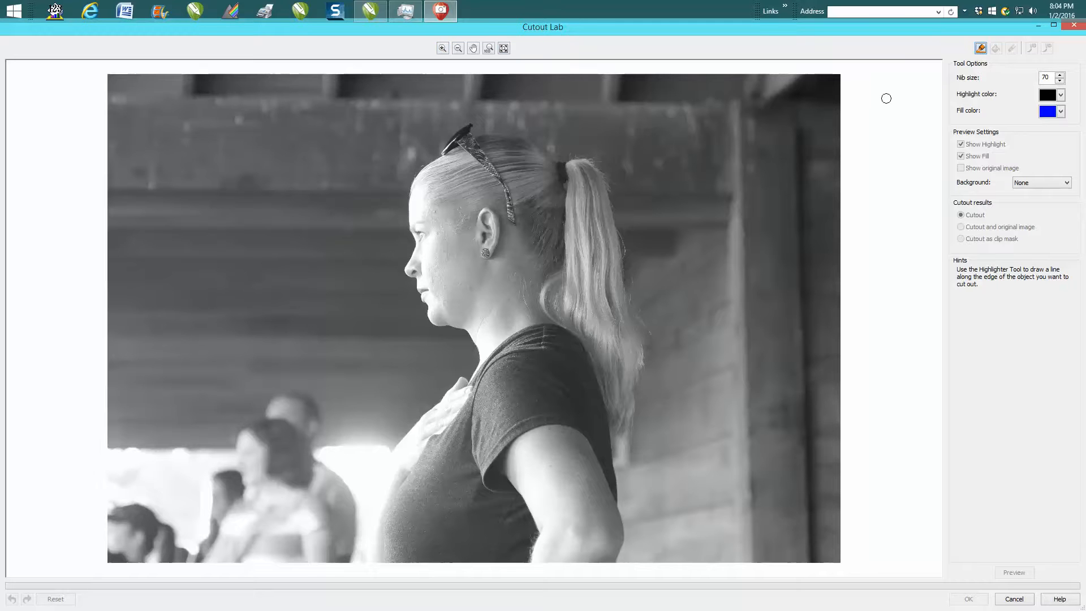
pyautogui.moveTo(441, 155)
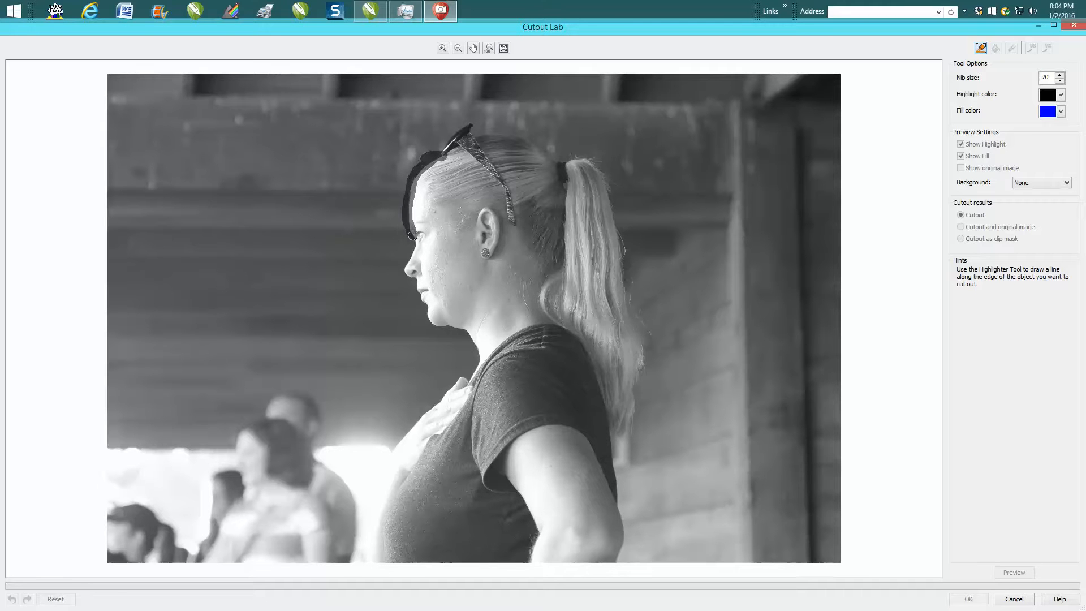
# - Highlight the edge of the face, neck, shirt, ponytail and head, closing the outline
pyautogui.moveTo(418, 229); pyautogui.dragTo(405, 267)
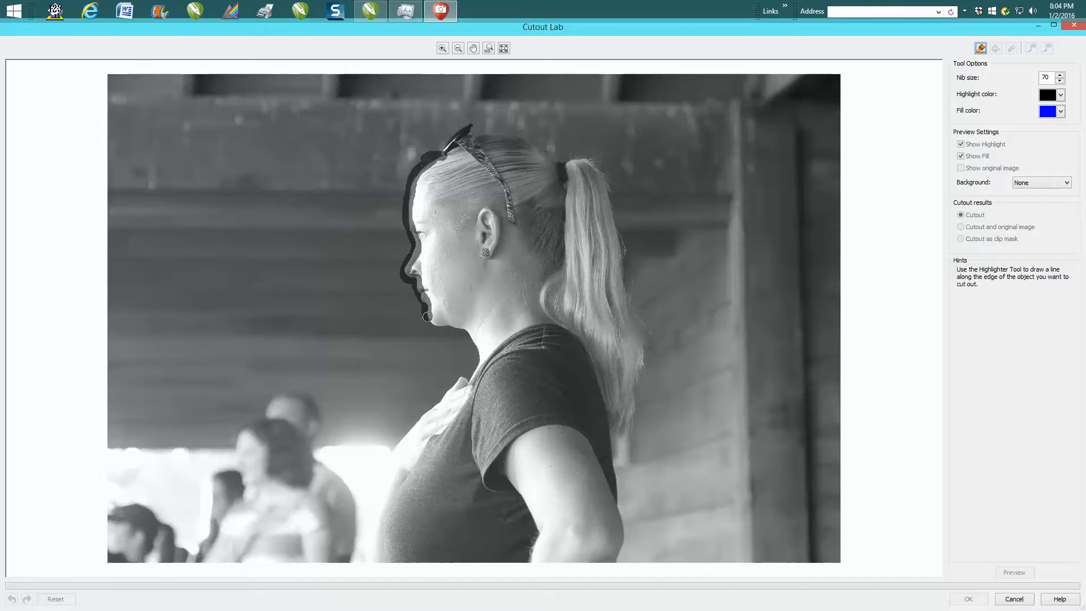
pyautogui.moveTo(428, 304); pyautogui.dragTo(461, 330)
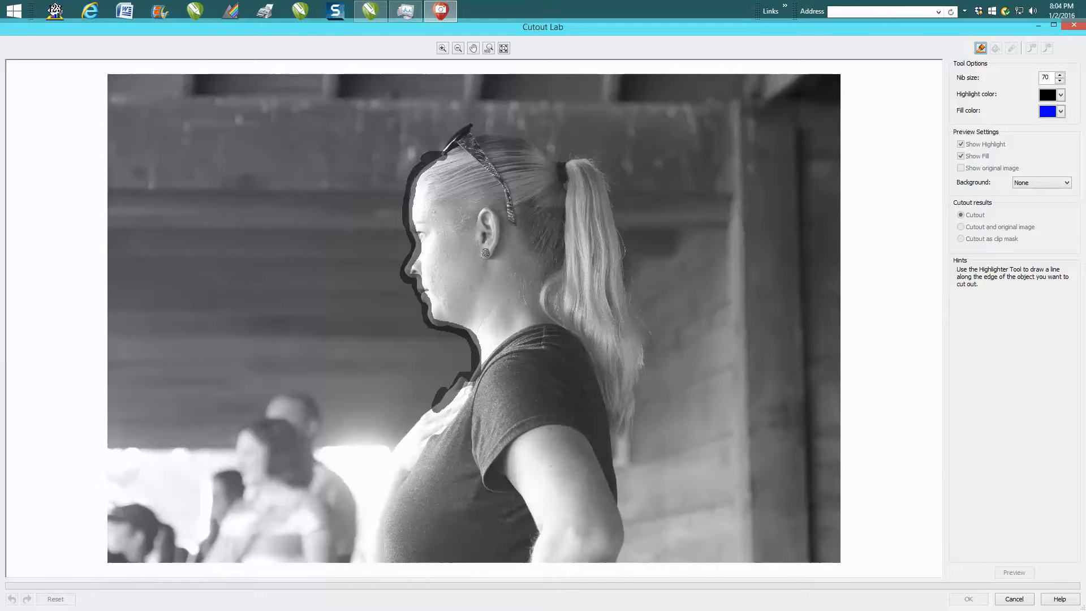
pyautogui.moveTo(447, 408); pyautogui.dragTo(562, 408)
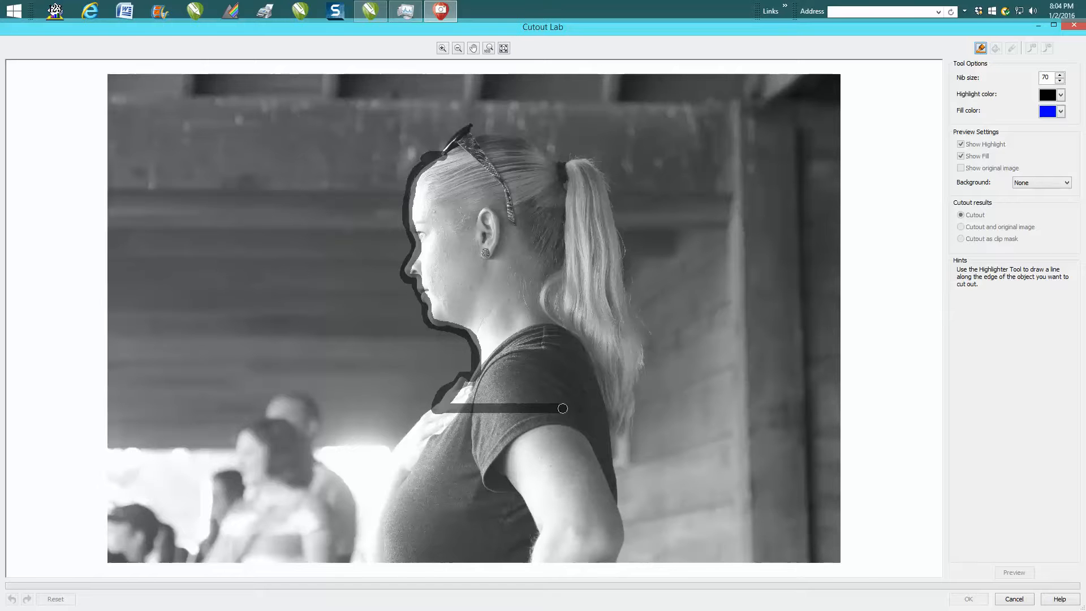
pyautogui.moveTo(562, 408); pyautogui.dragTo(632, 394)
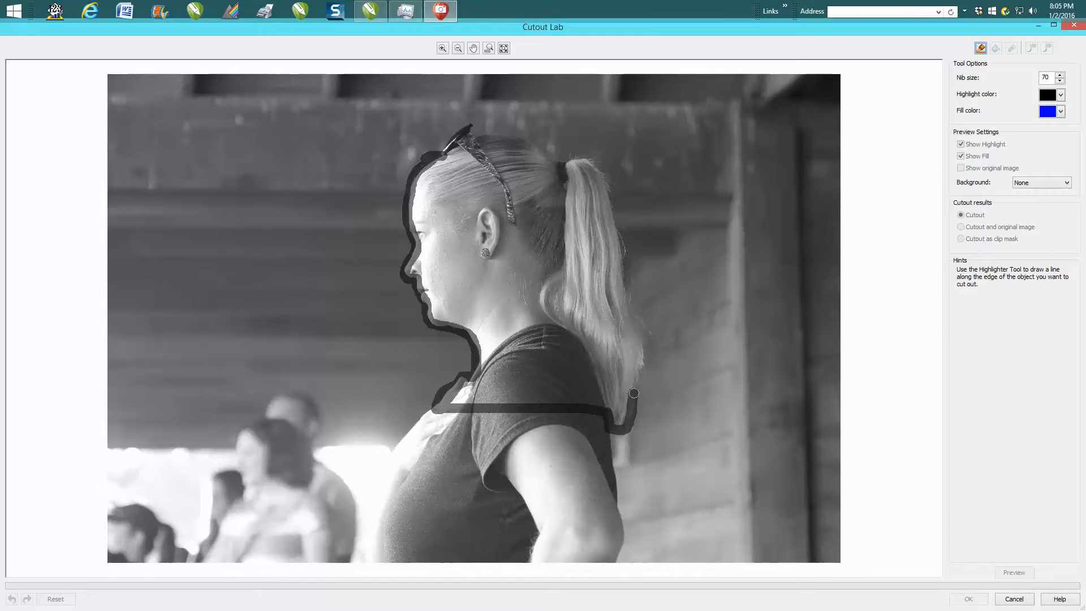
pyautogui.moveTo(633, 396); pyautogui.dragTo(624, 297)
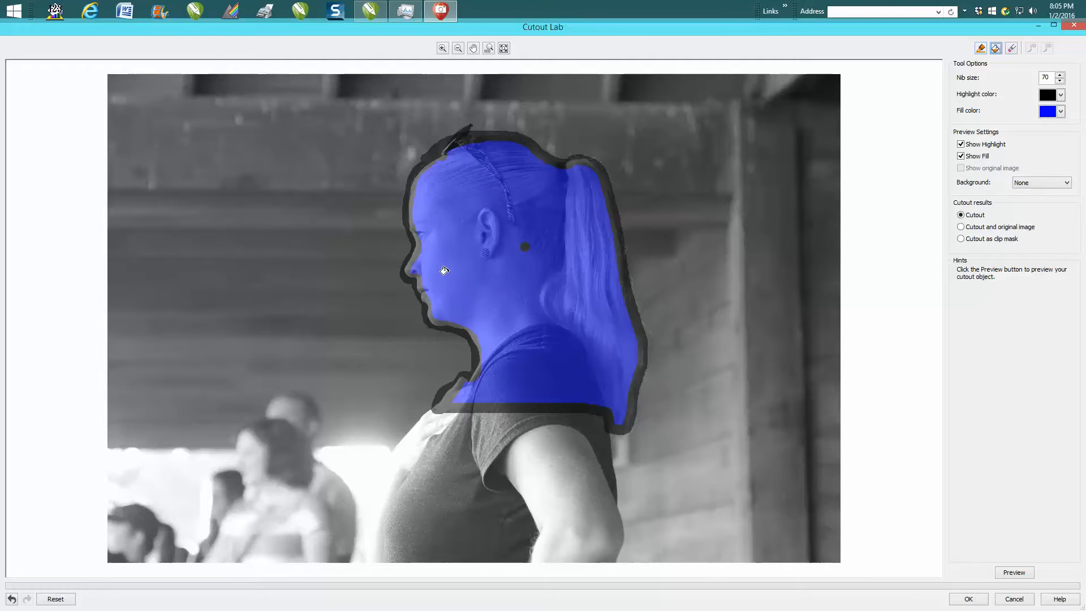
pyautogui.moveTo(422, 259)
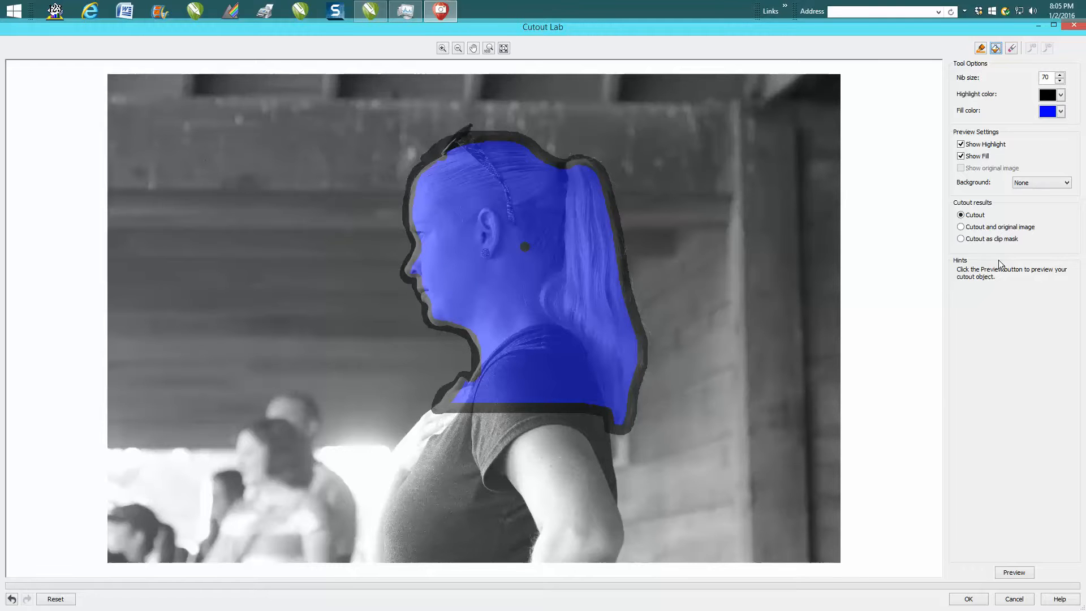
# - Fill the outlined head and shoulders and generate the cutout preview
pyautogui.click(1014, 572)
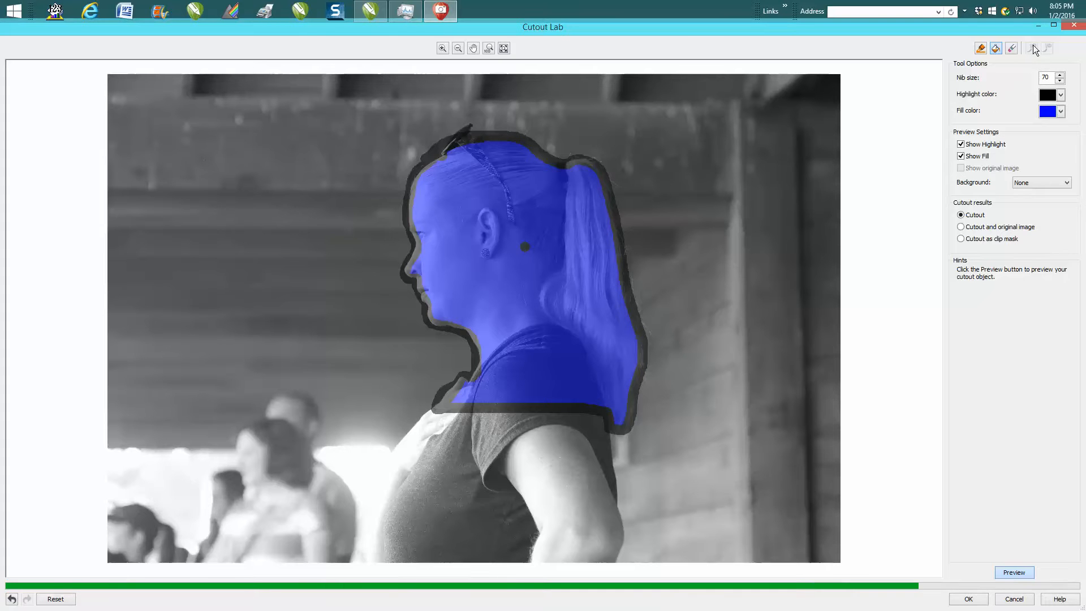
# - Erase stray pixels along the ponytail edge with Remove Detail
pyautogui.click(1014, 572)
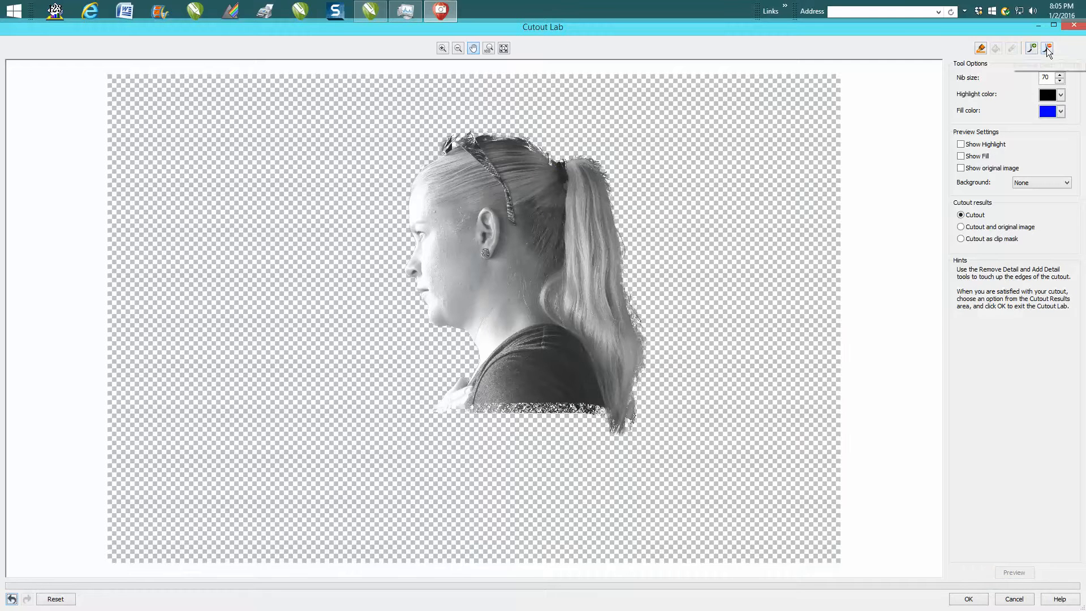
pyautogui.moveTo(1047, 48)
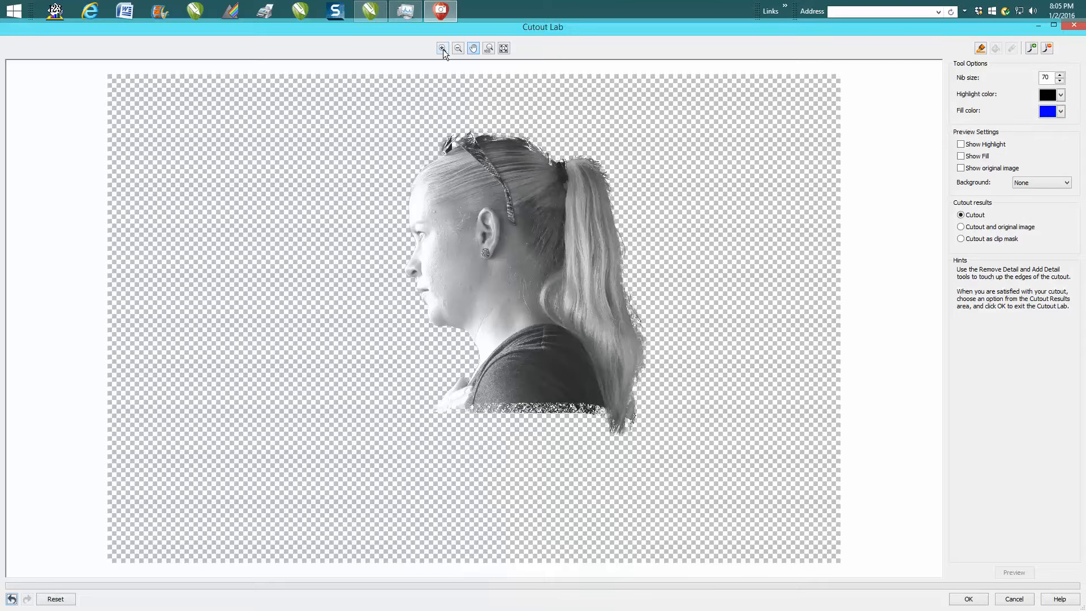
pyautogui.click(442, 48)
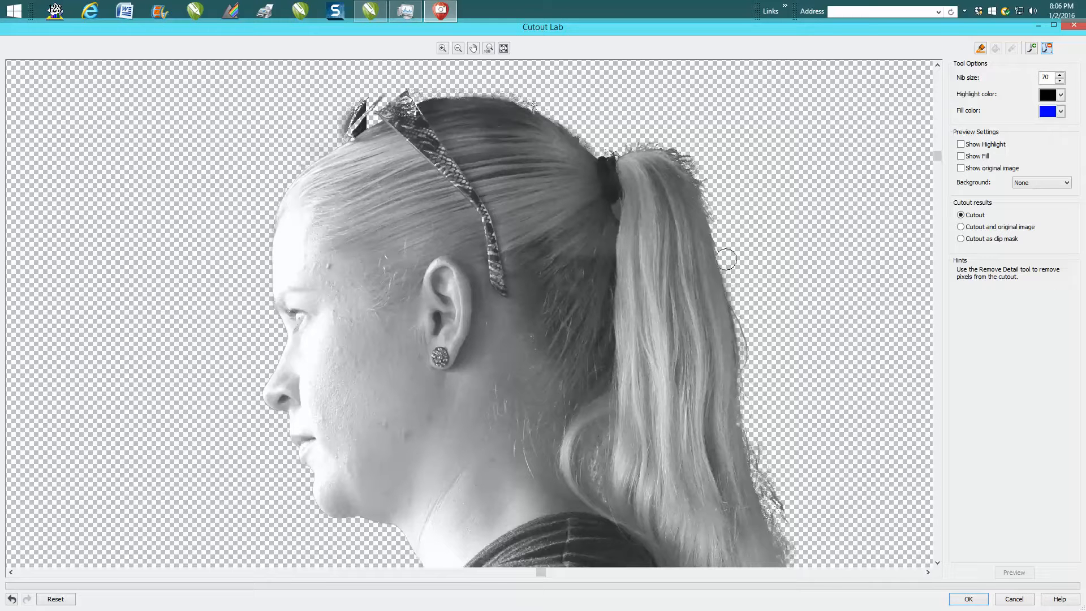
pyautogui.moveTo(727, 260); pyautogui.dragTo(637, 142)
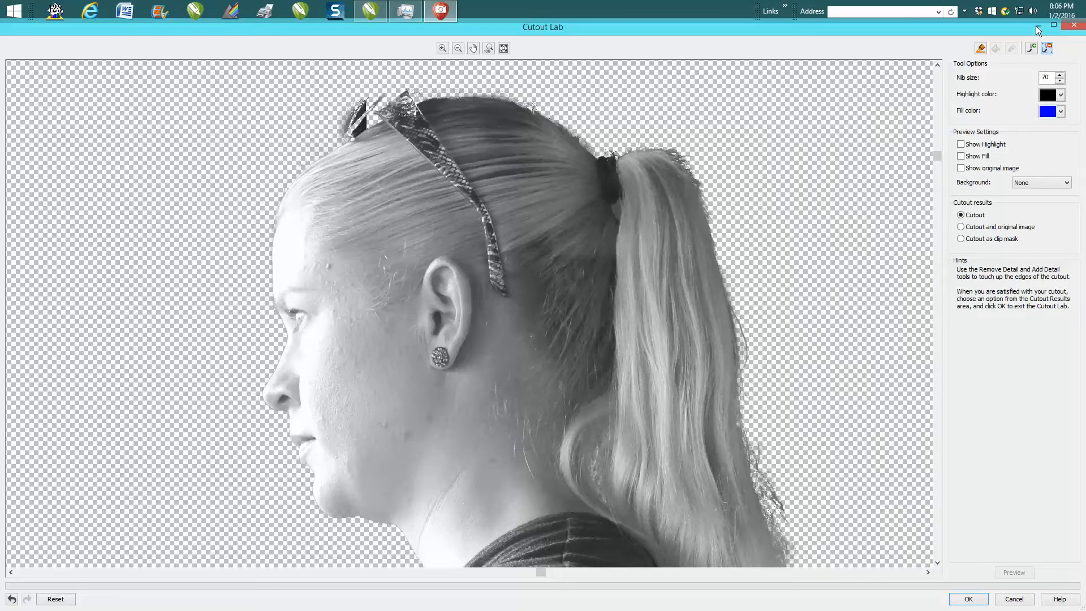
# - Accept the cutout with OK and switch back to CorelDRAW
pyautogui.click(967, 598)
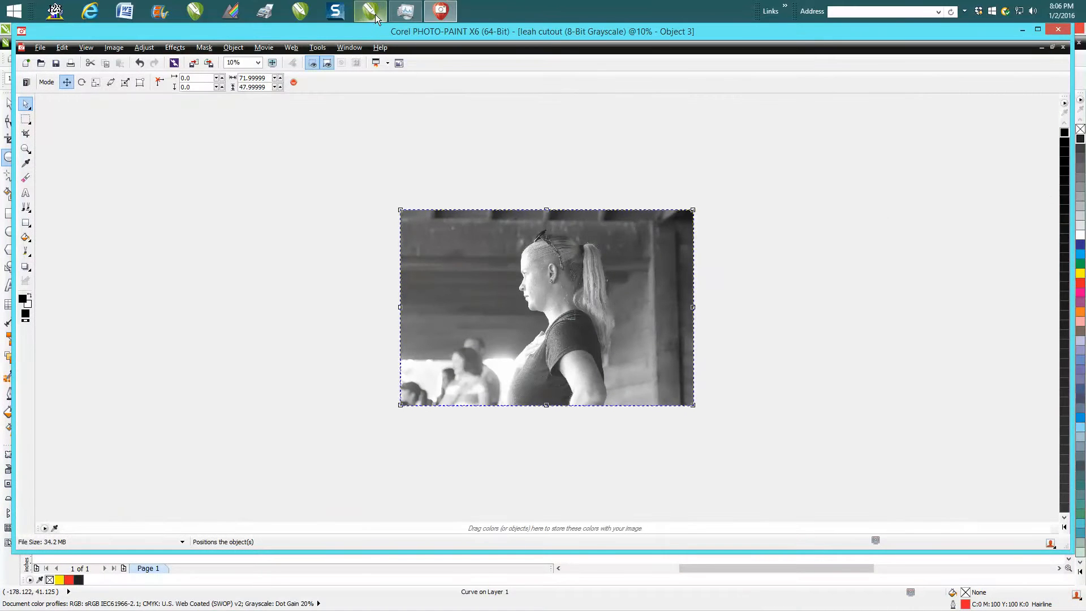
pyautogui.click(370, 11)
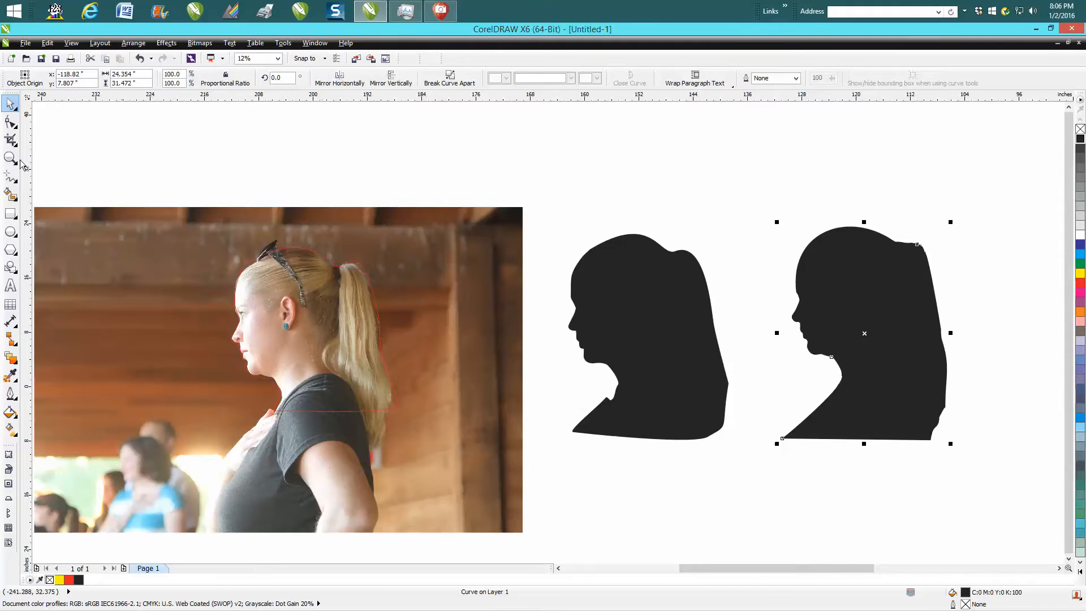
# - Delete stray nodes along the hair and face of the second silhouette, trimming it to 79 nodes
pyautogui.click(10, 159)
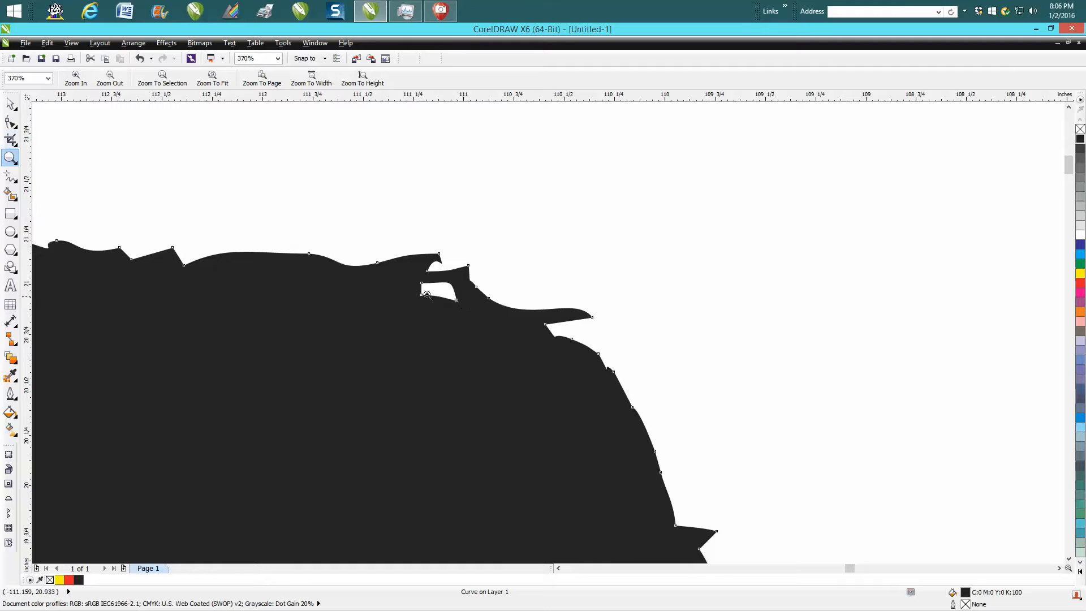
pyautogui.click(10, 122)
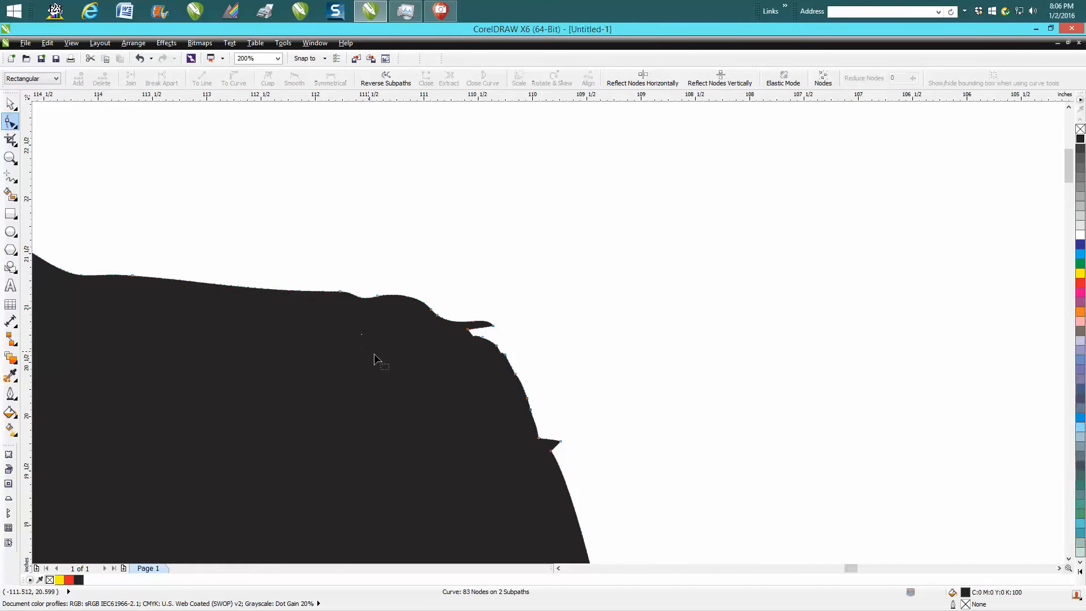
pyautogui.click(275, 57)
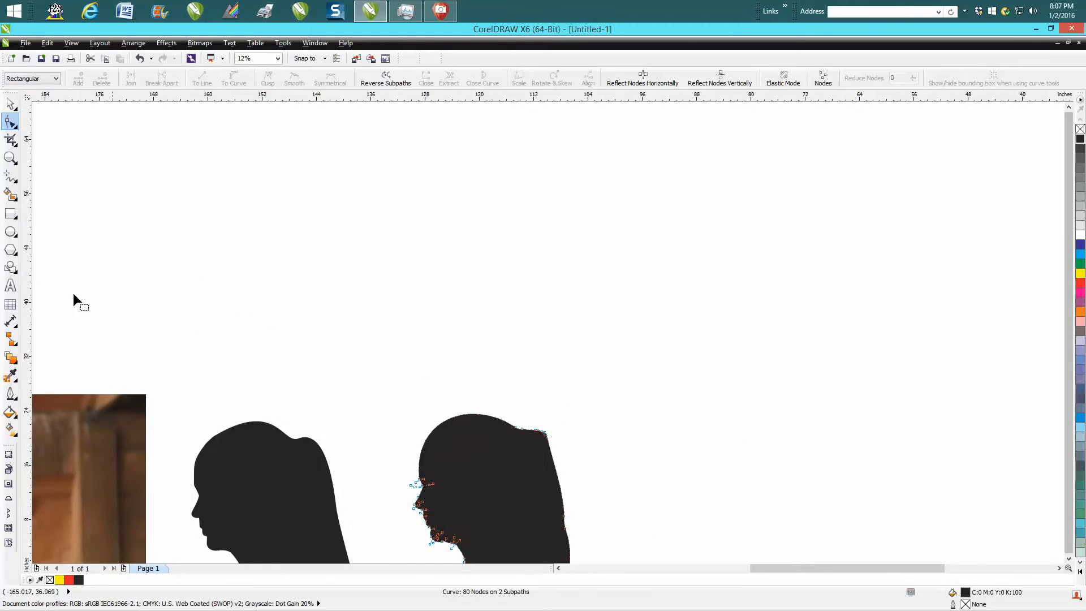
pyautogui.click(11, 161)
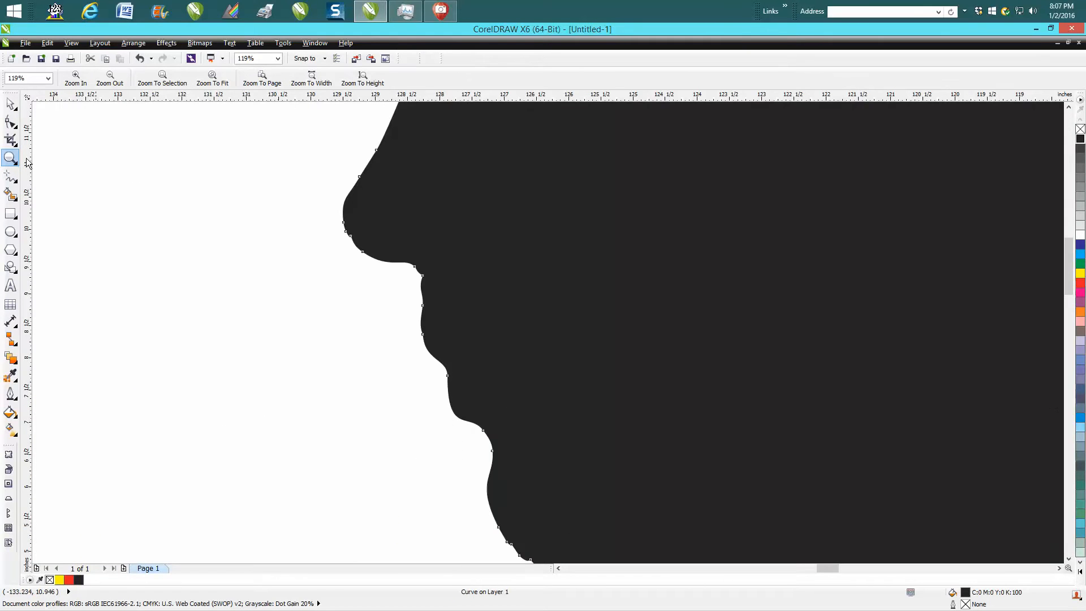
pyautogui.click(405, 303)
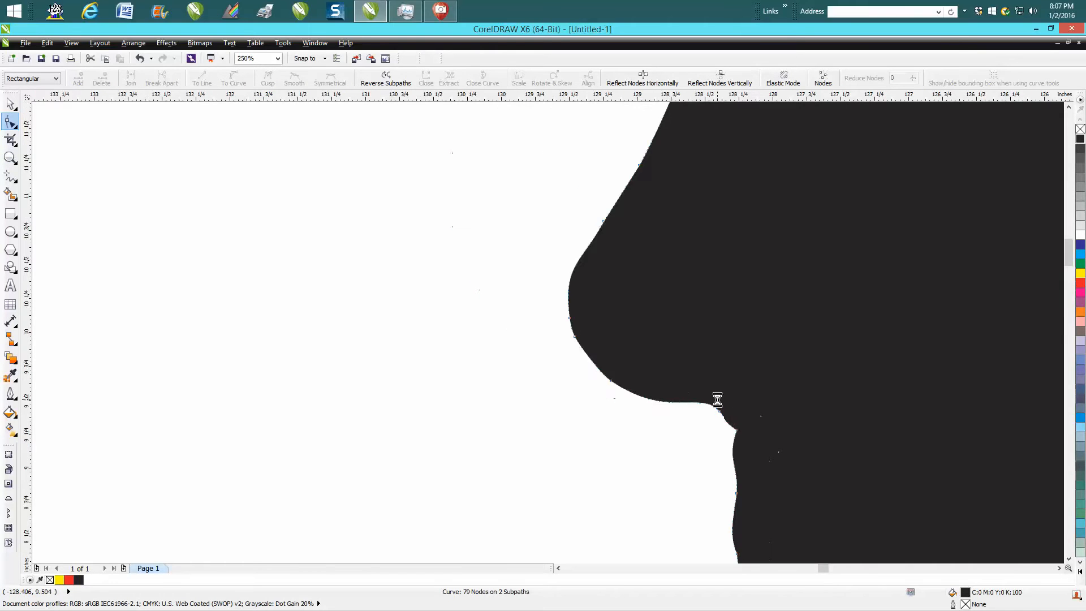
pyautogui.click(276, 57)
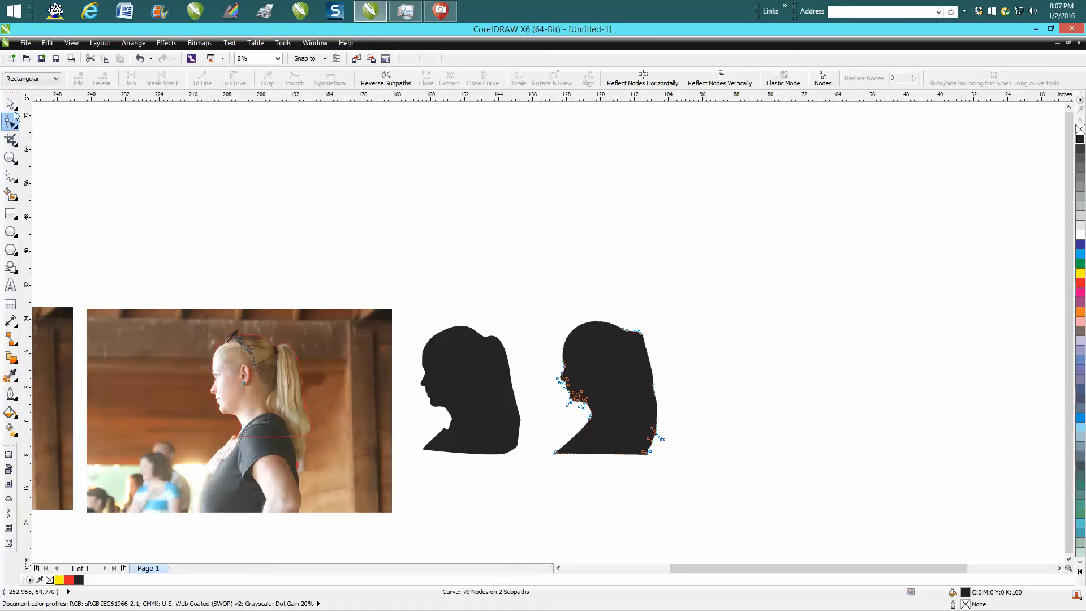
pyautogui.moveTo(301, 379)
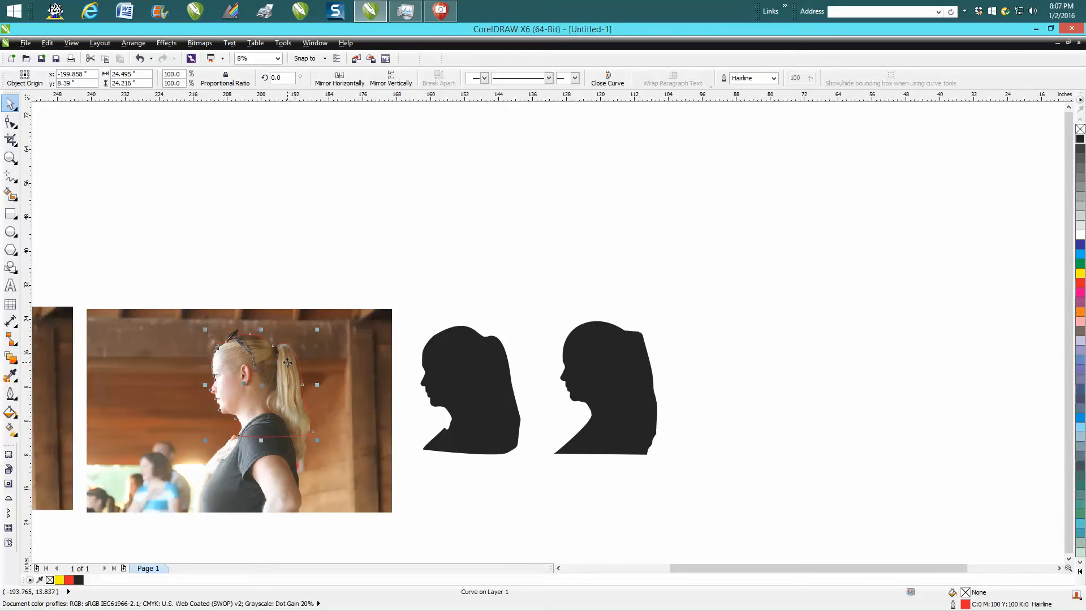
# - Move the refined second silhouette higher on the page above the first
pyautogui.click(603, 387)
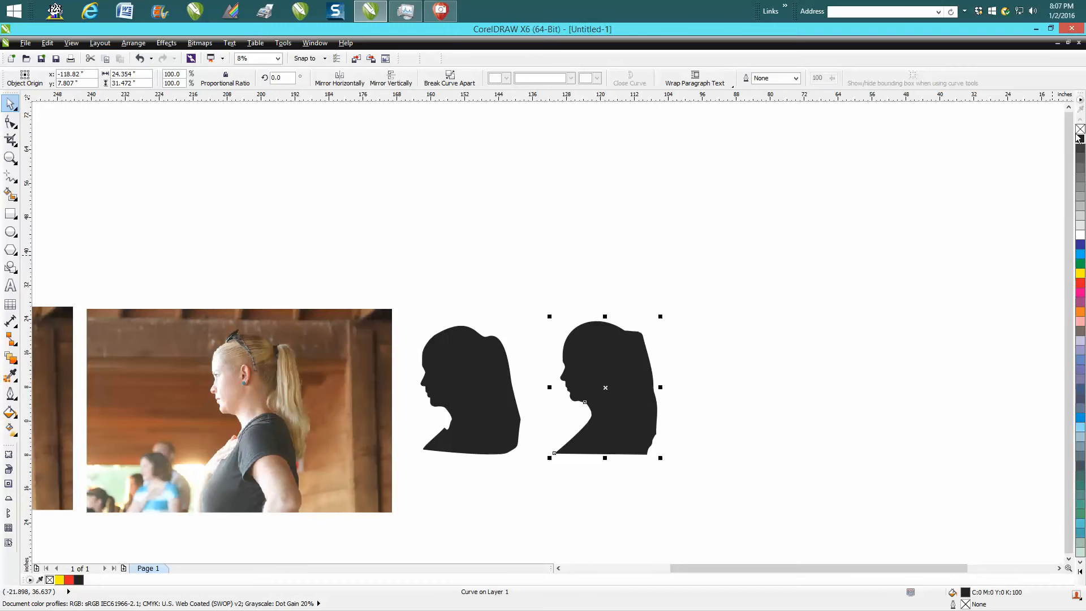
pyautogui.press('Delete')
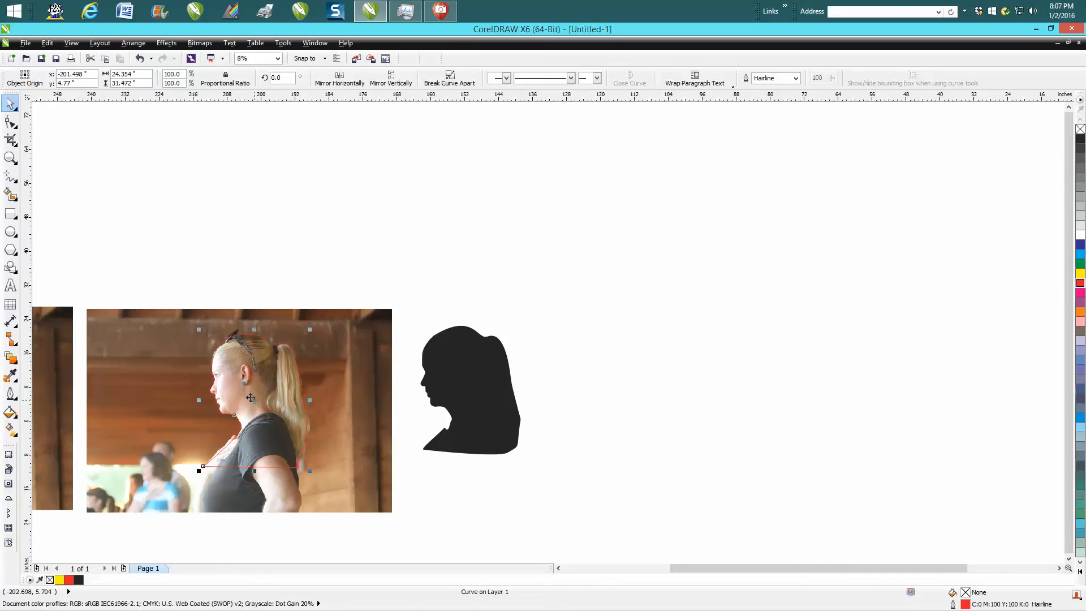
pyautogui.moveTo(253, 398); pyautogui.dragTo(606, 317)
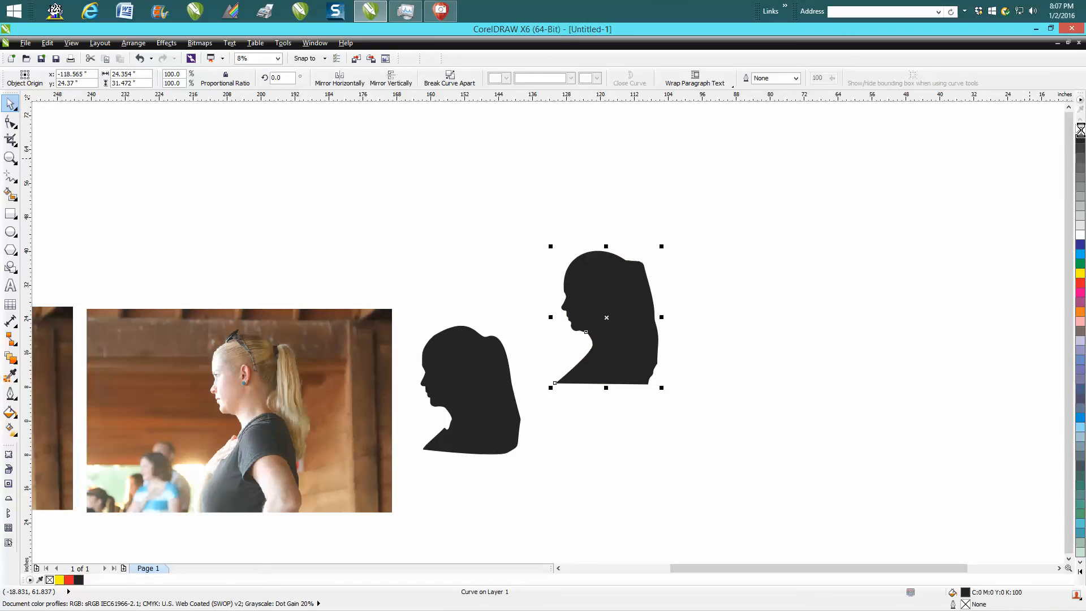
pyautogui.moveTo(355, 303)
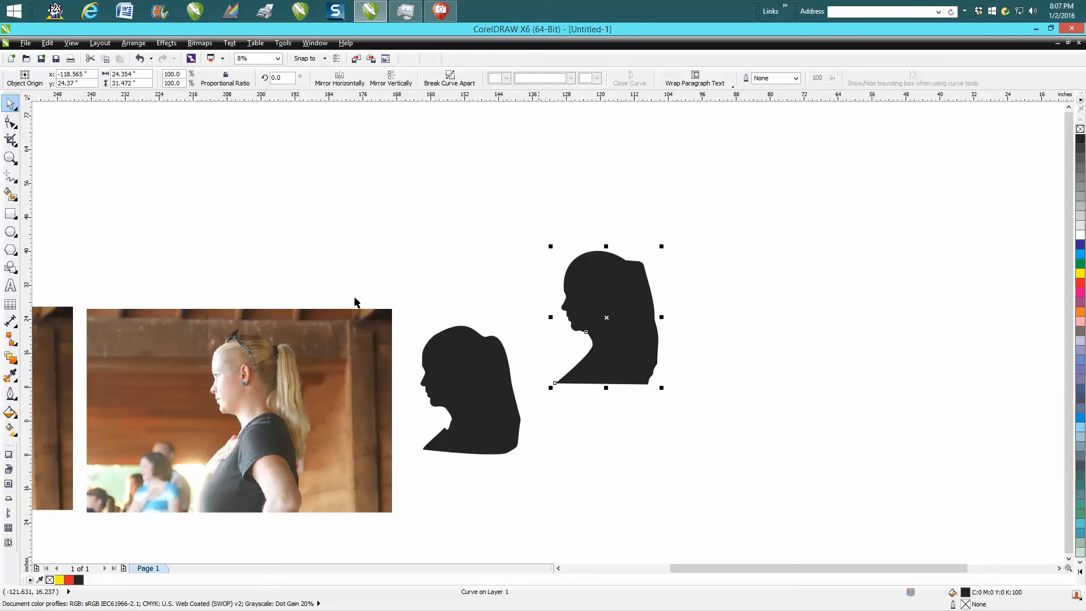
pyautogui.moveTo(355, 303)
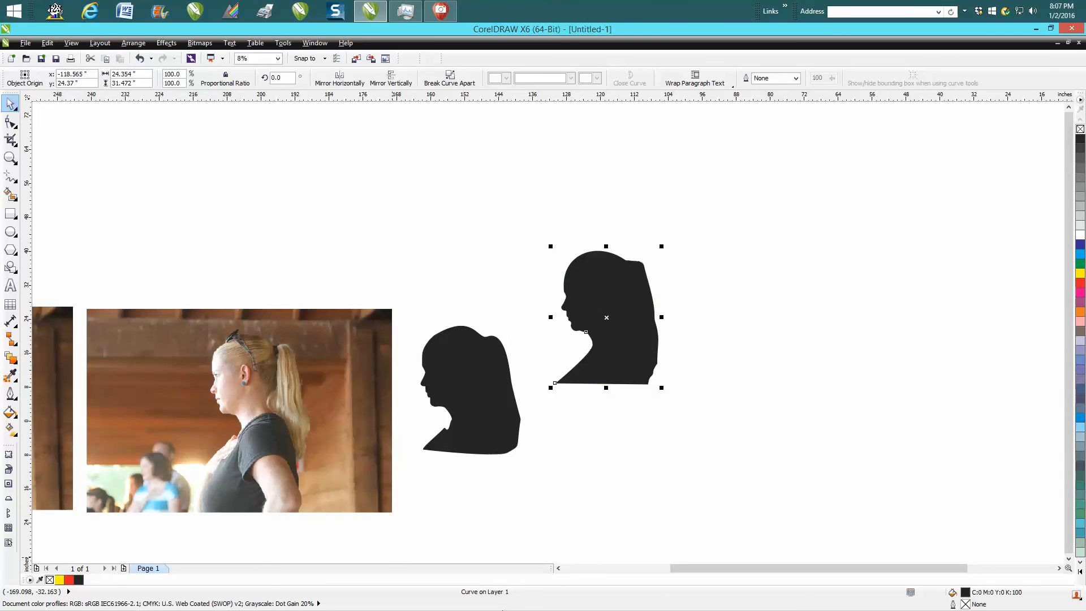